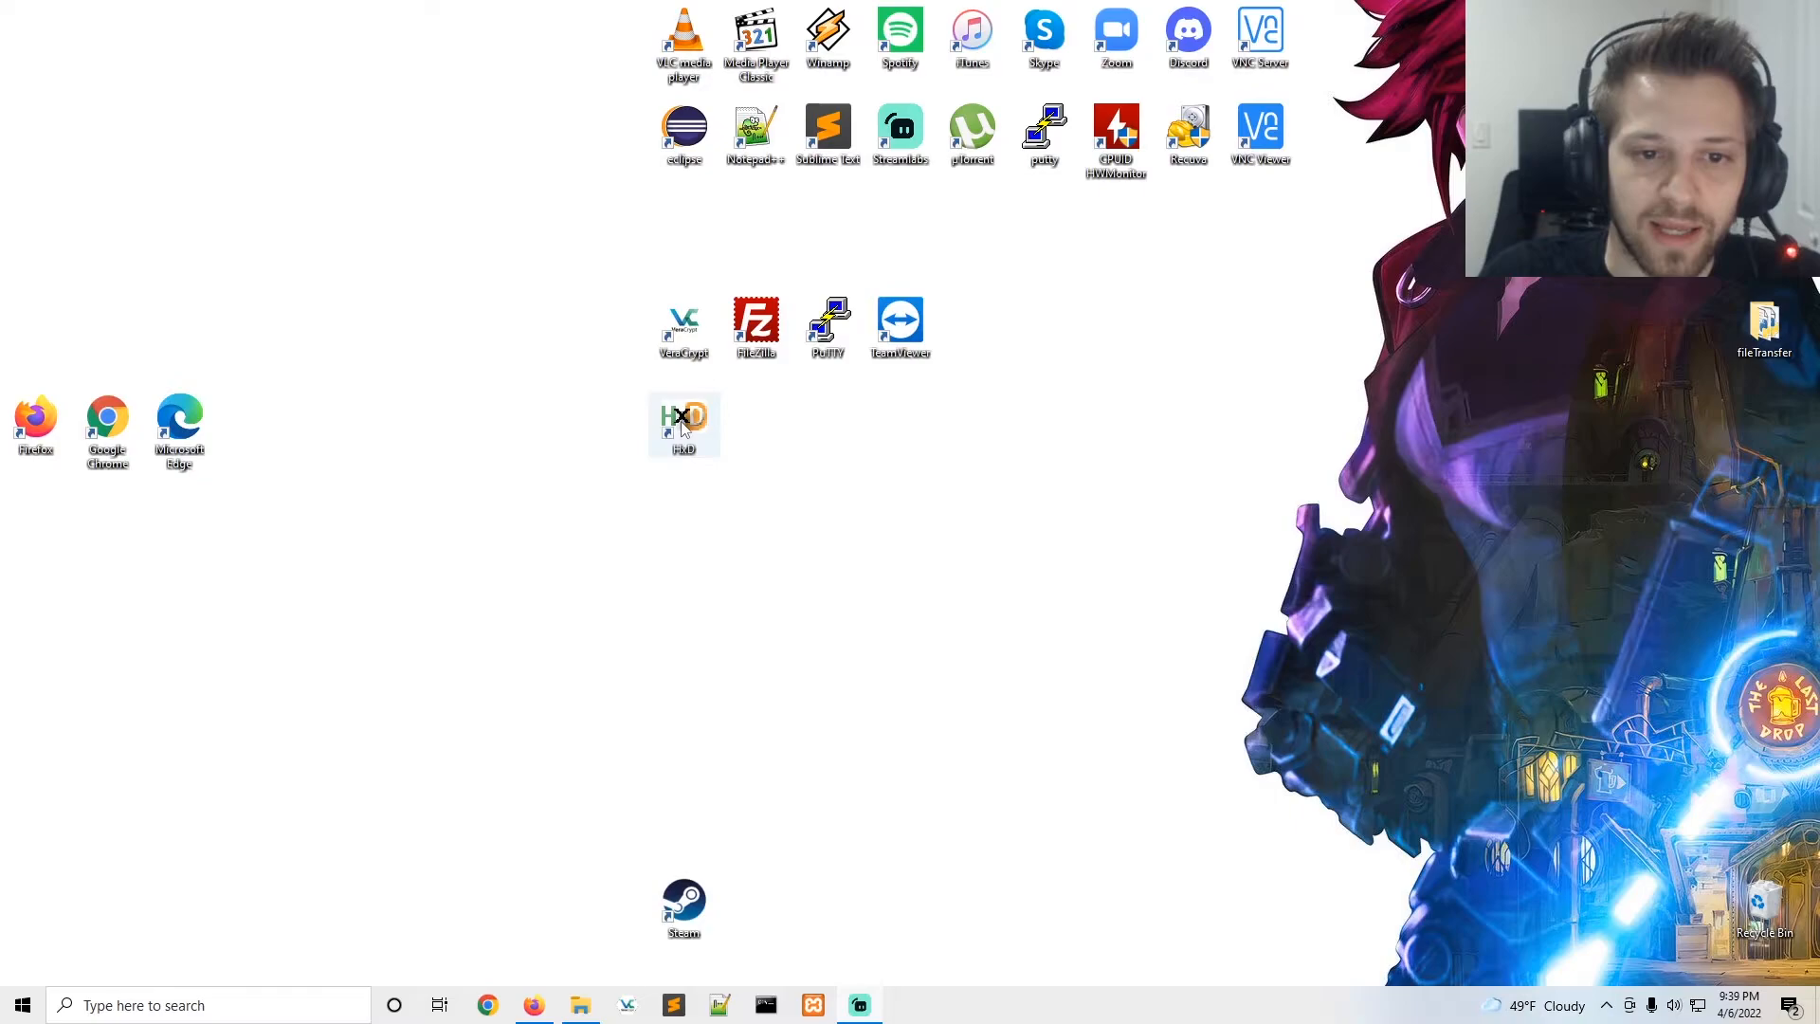
Step: Launch HxD from its desktop shortcut and browse Quick access for a file to open
double_click(683, 423)
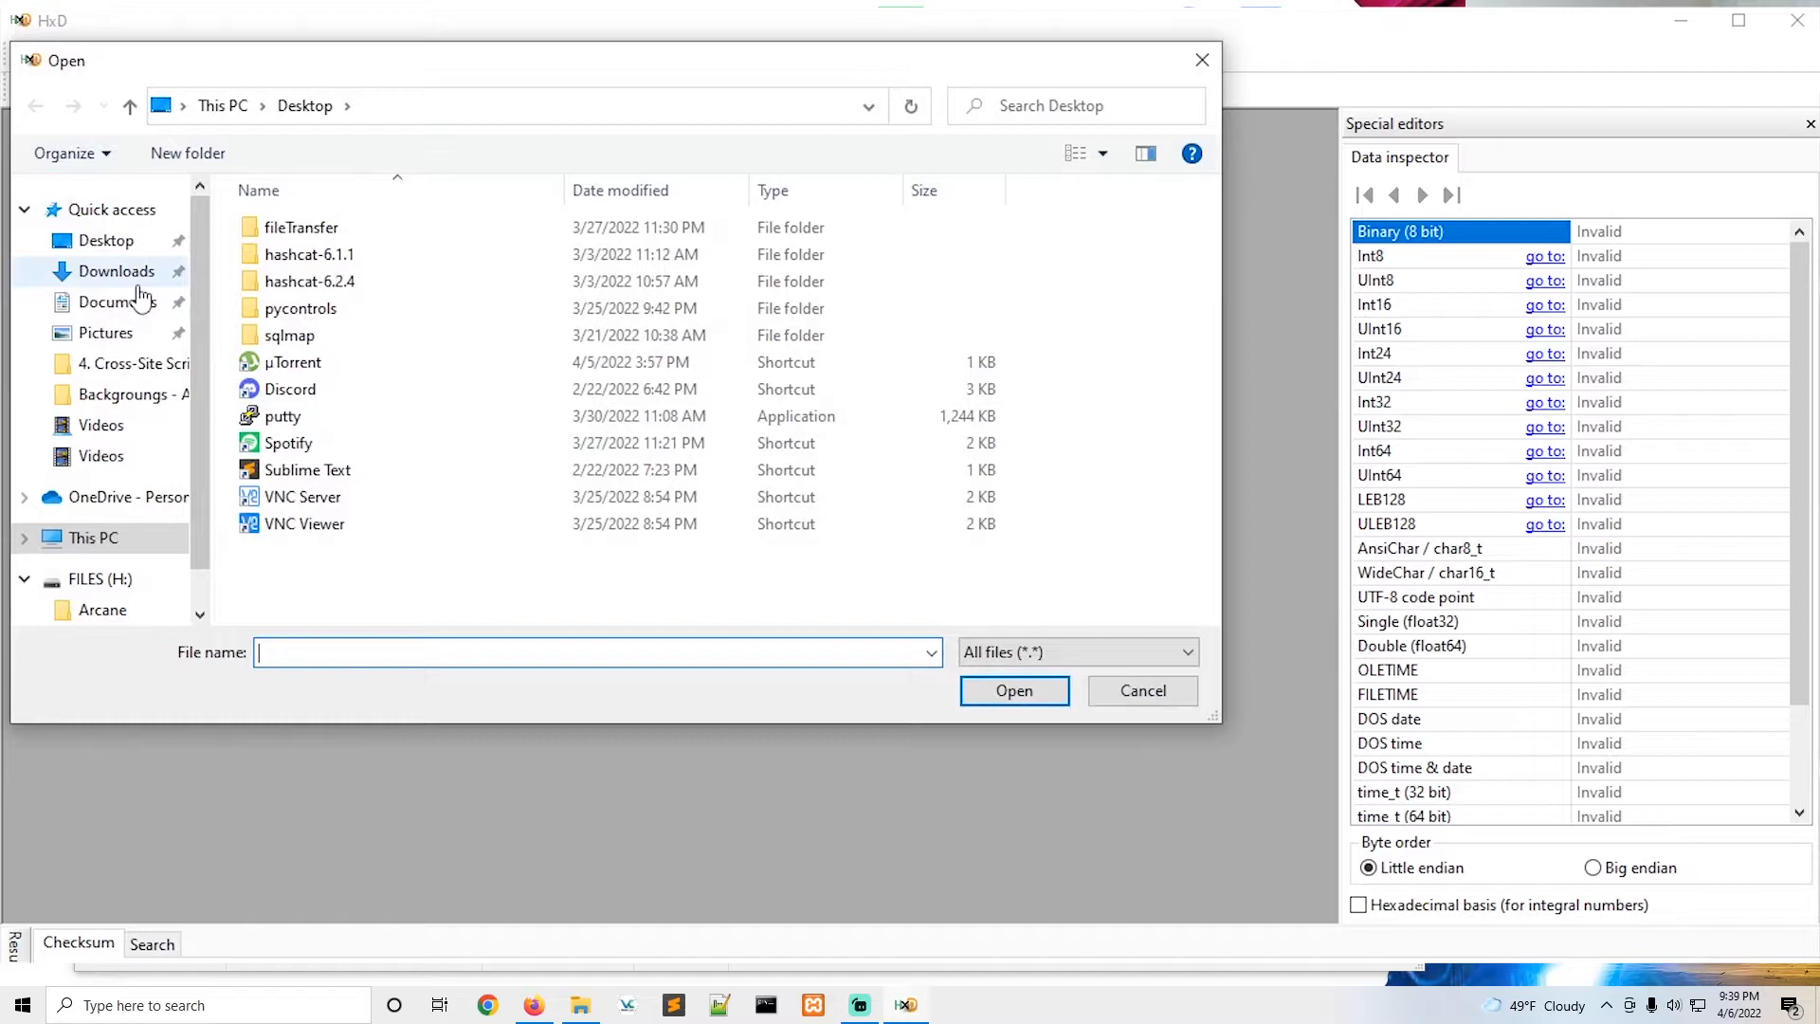
left_click(1012, 689)
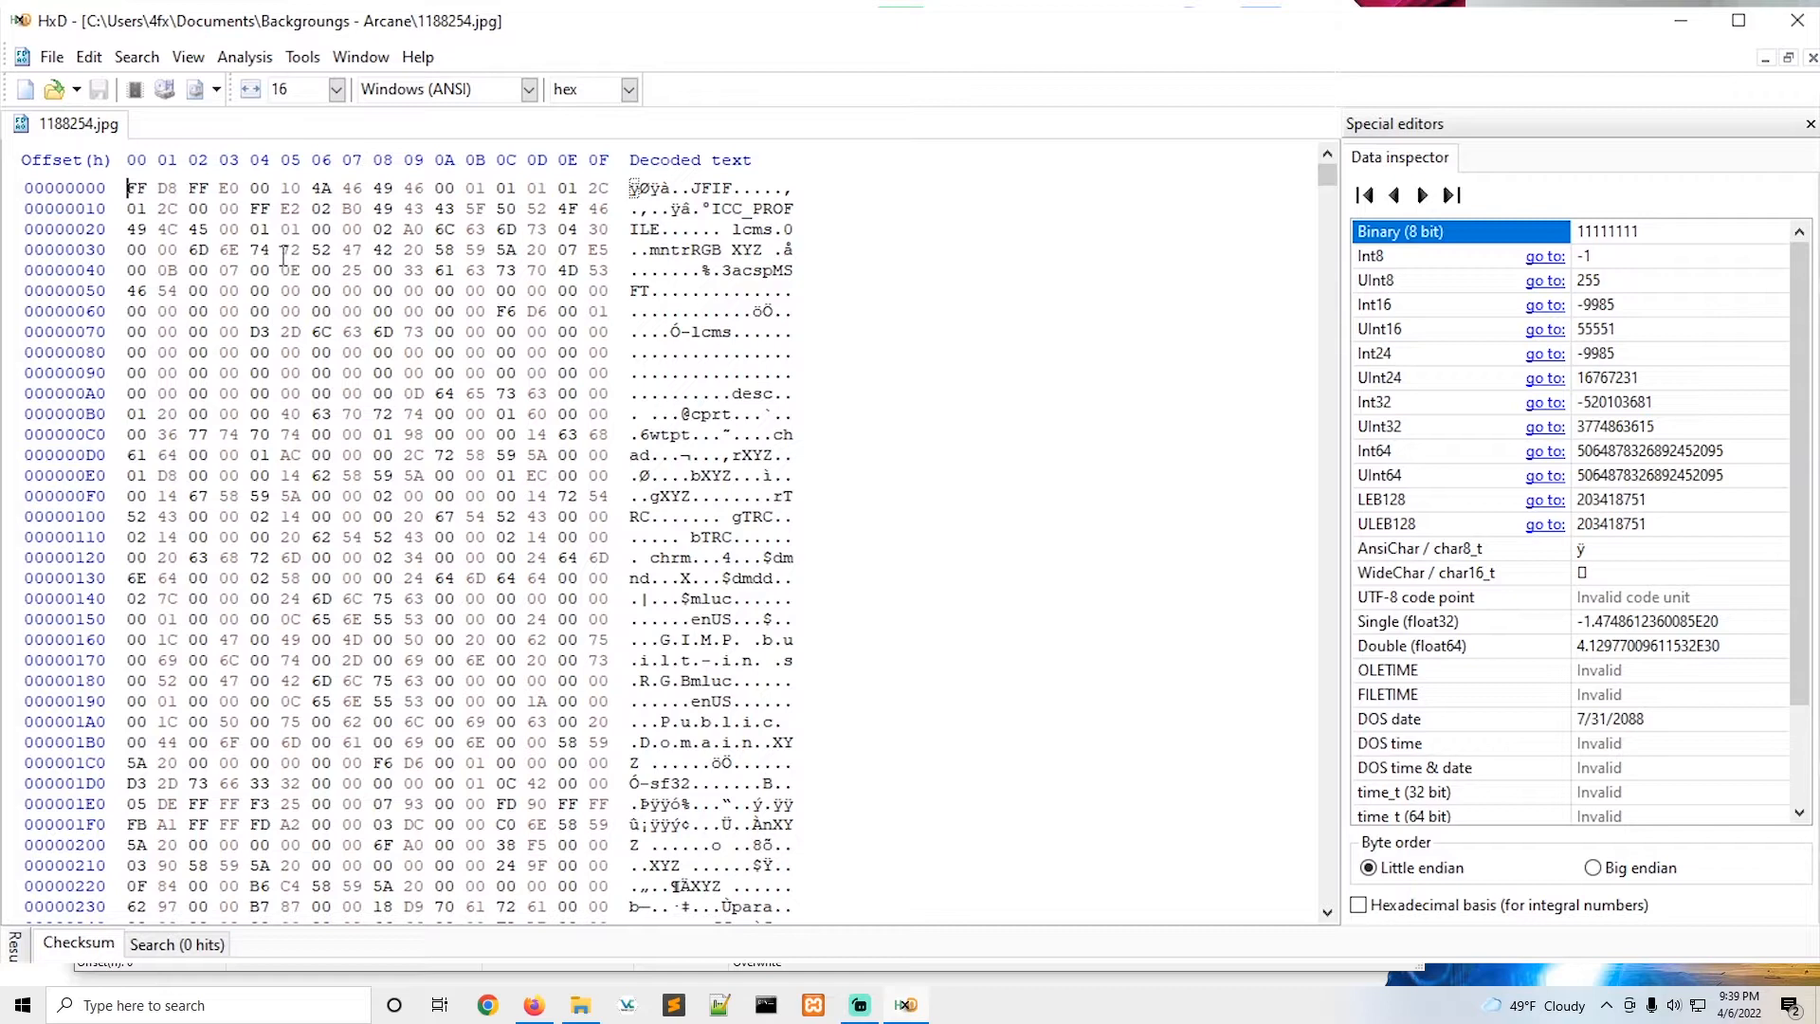
mouse_move(82, 424)
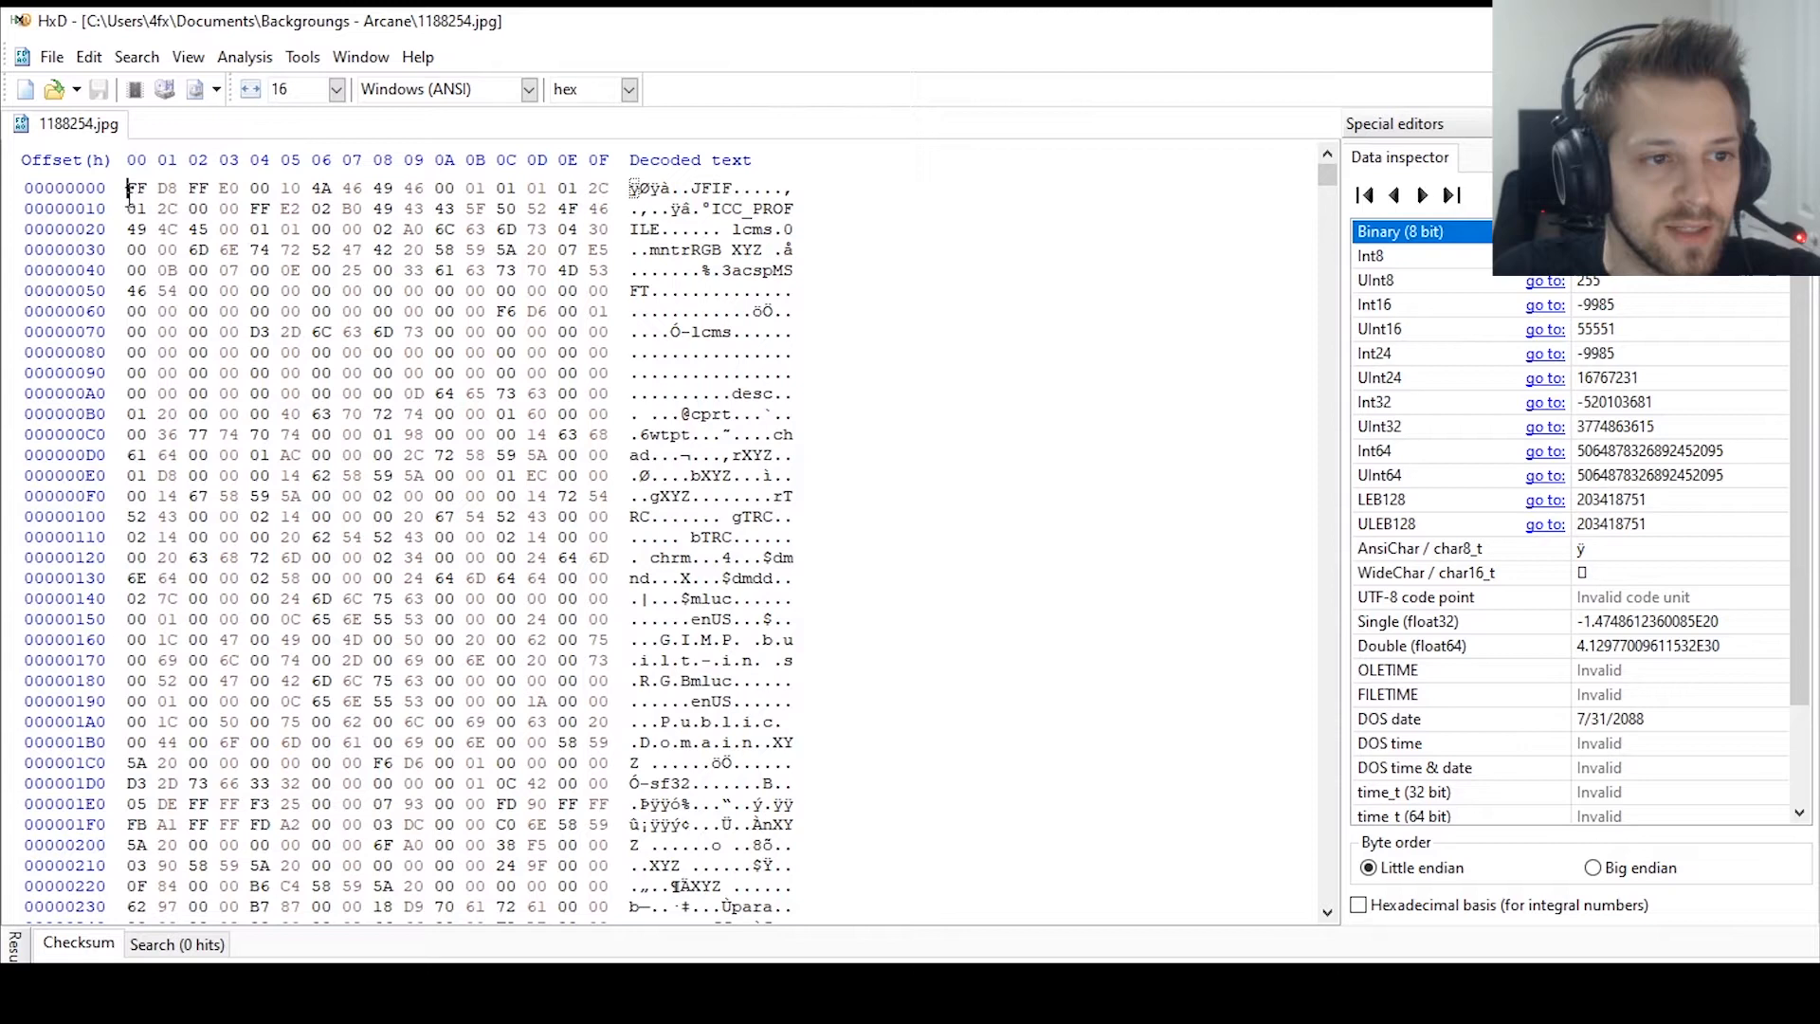
Step: Select the eight header bytes FF D8 FF E0 00 10 4A 46 at offset 0 of 1188254.jpg
left_click_drag(125, 188, 336, 188)
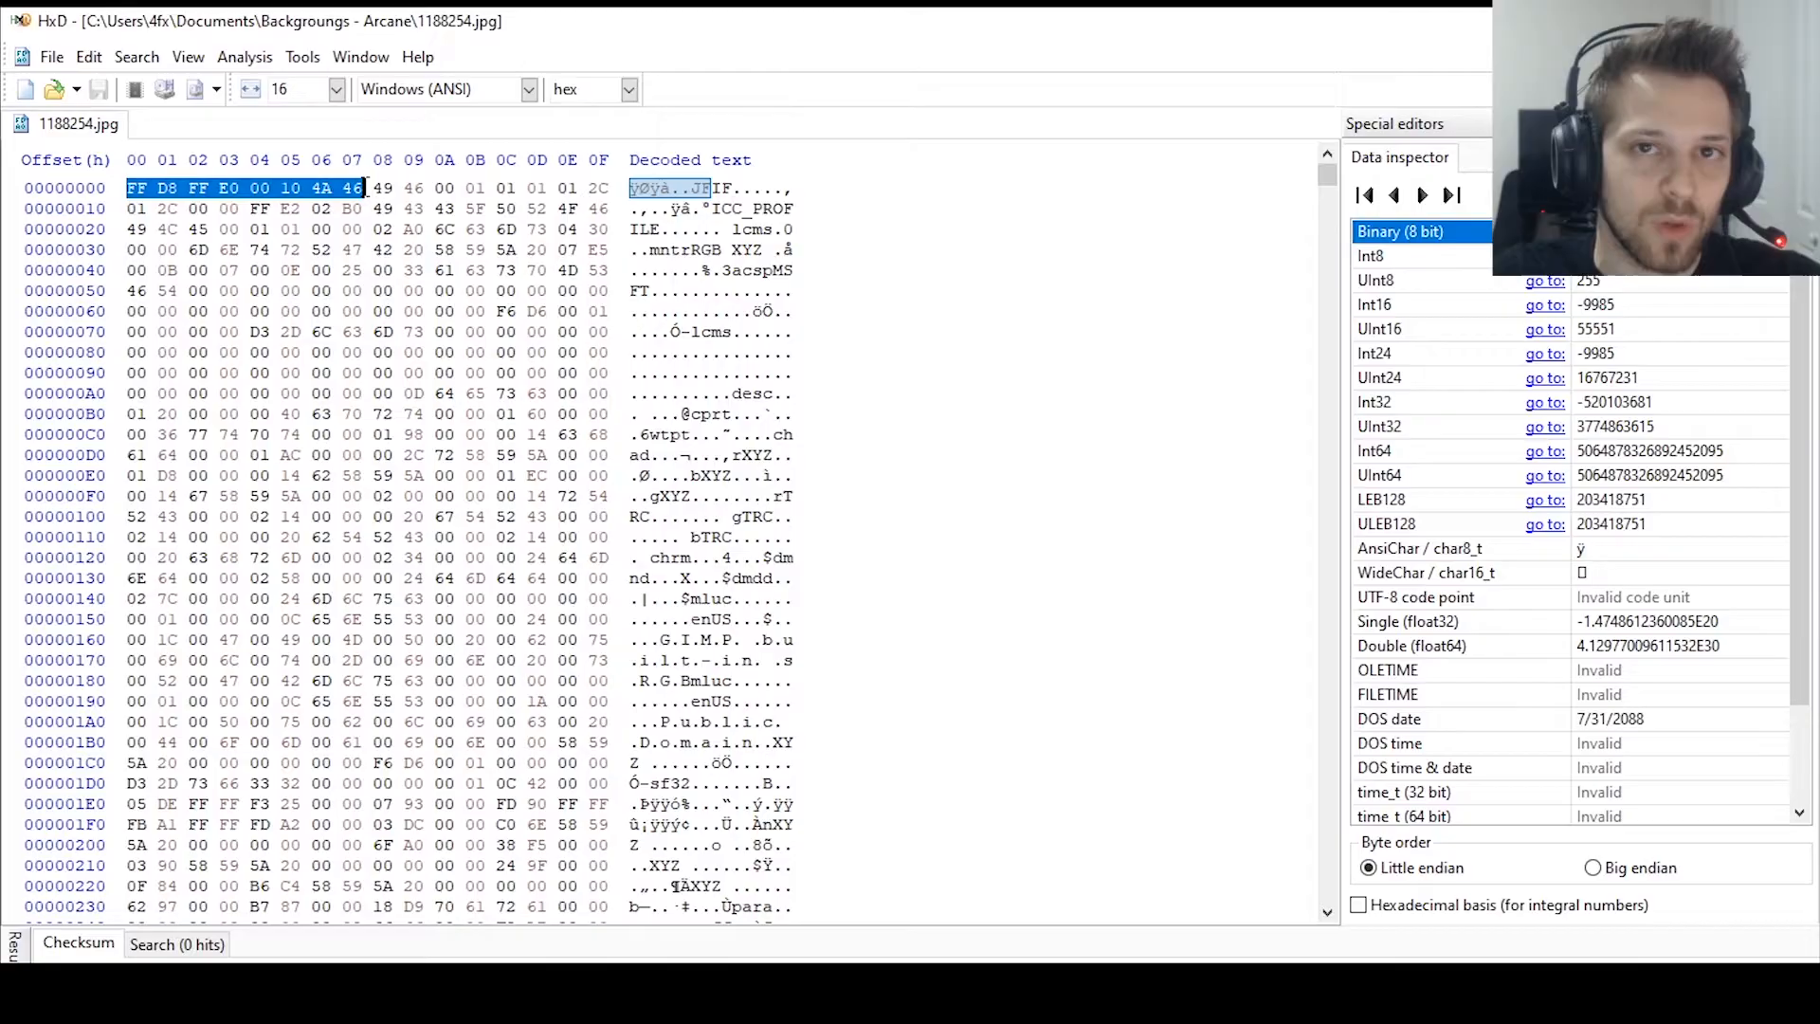
Step: Scroll to the end of 1188254.jpg to reach its FF D9 end marker
scroll("down", 3)
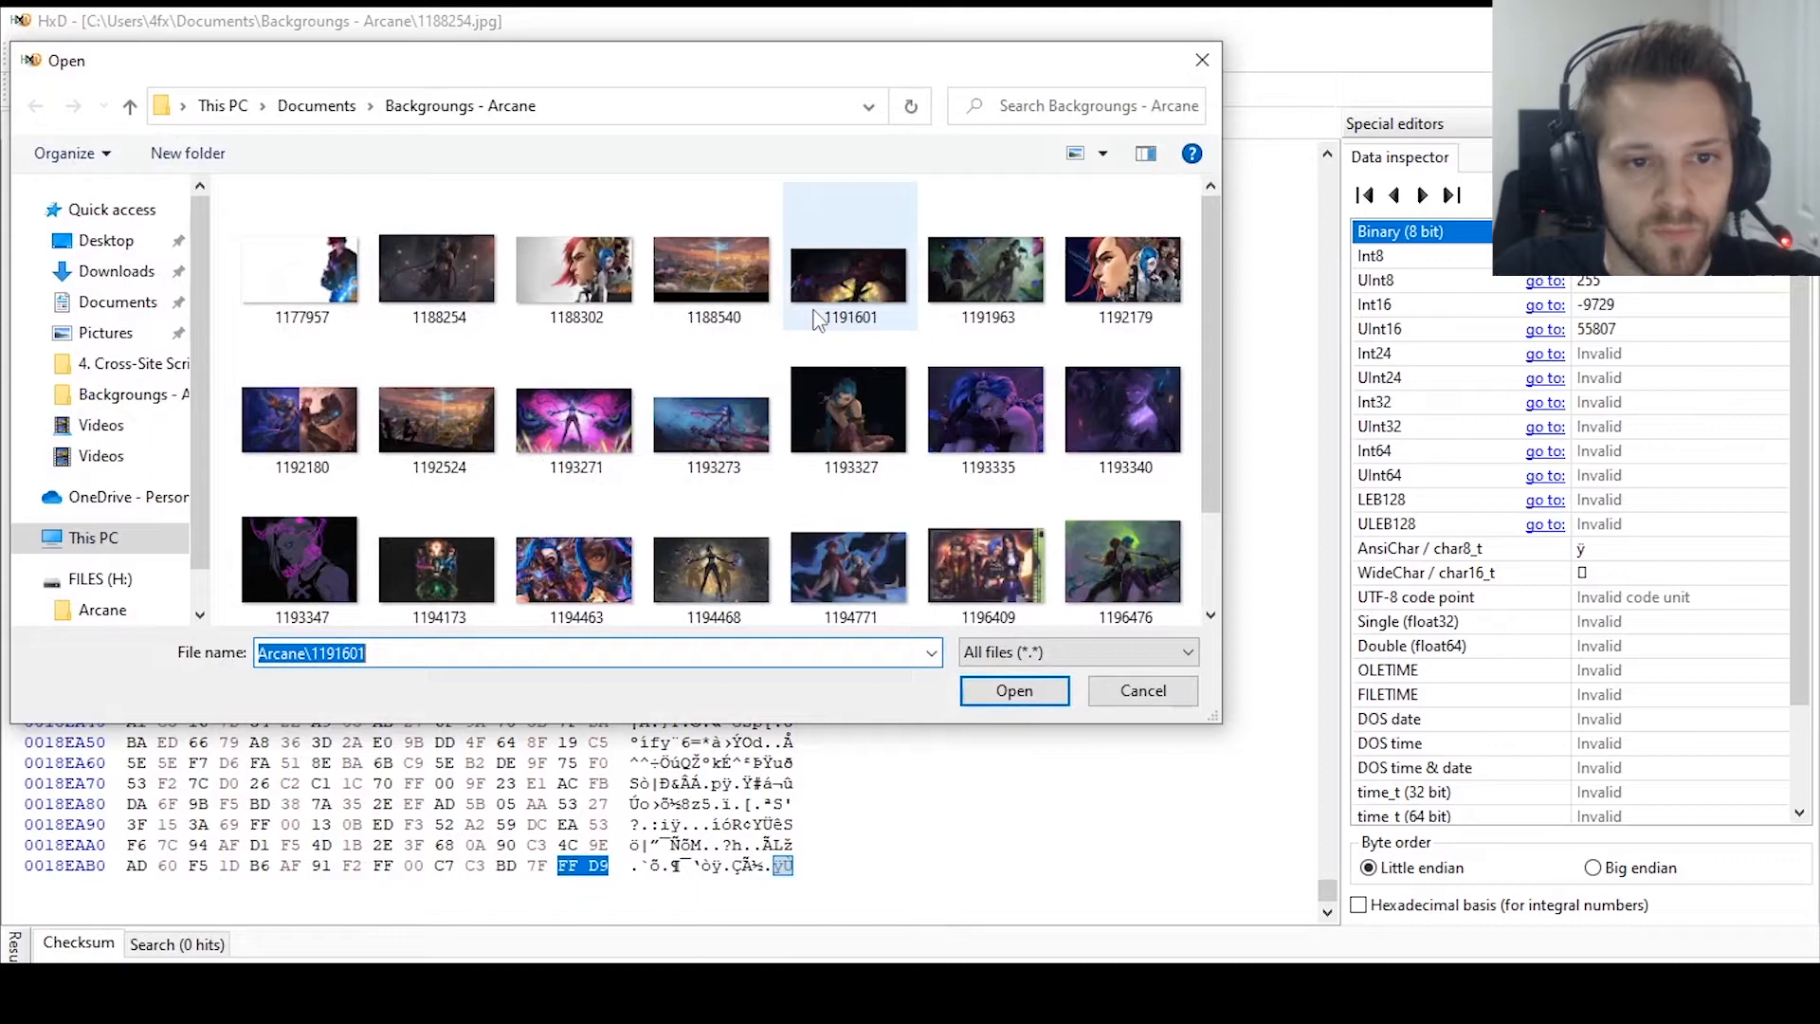
Step: Open 1192179.jpg in a new HxD tab showing its closing FF D9 bytes
left_click(1012, 689)
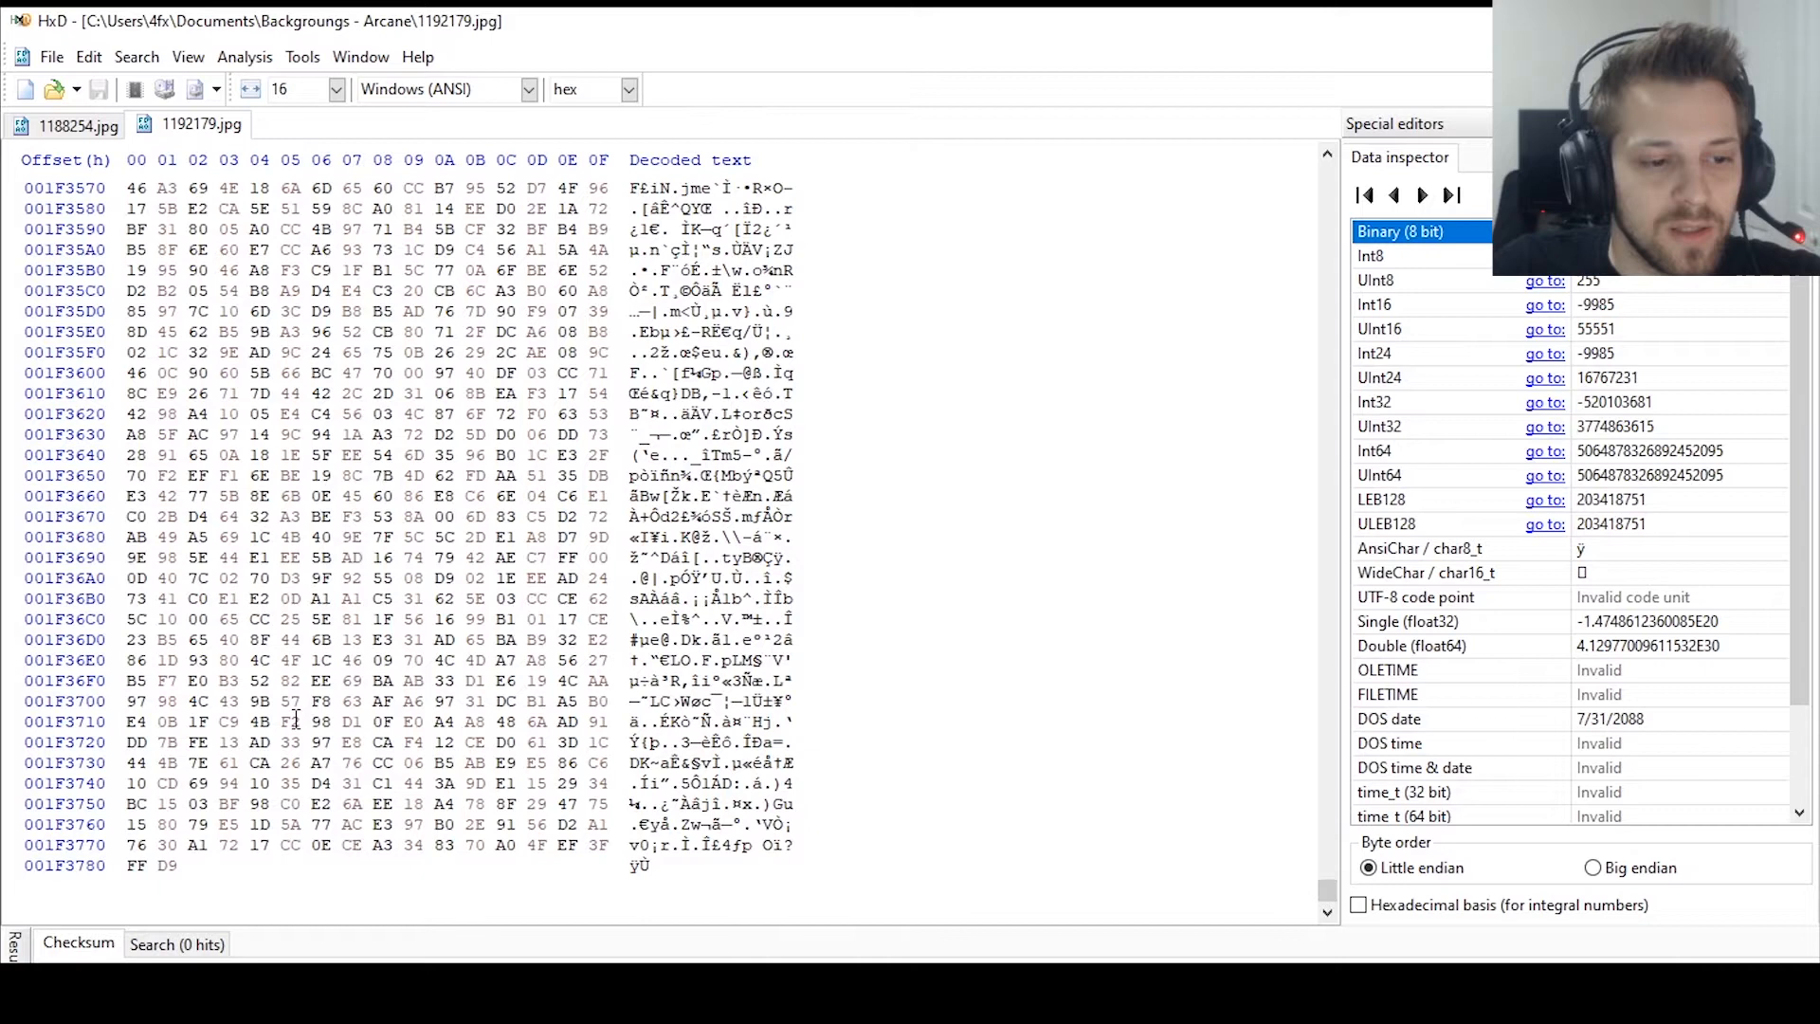
left_click(135, 865)
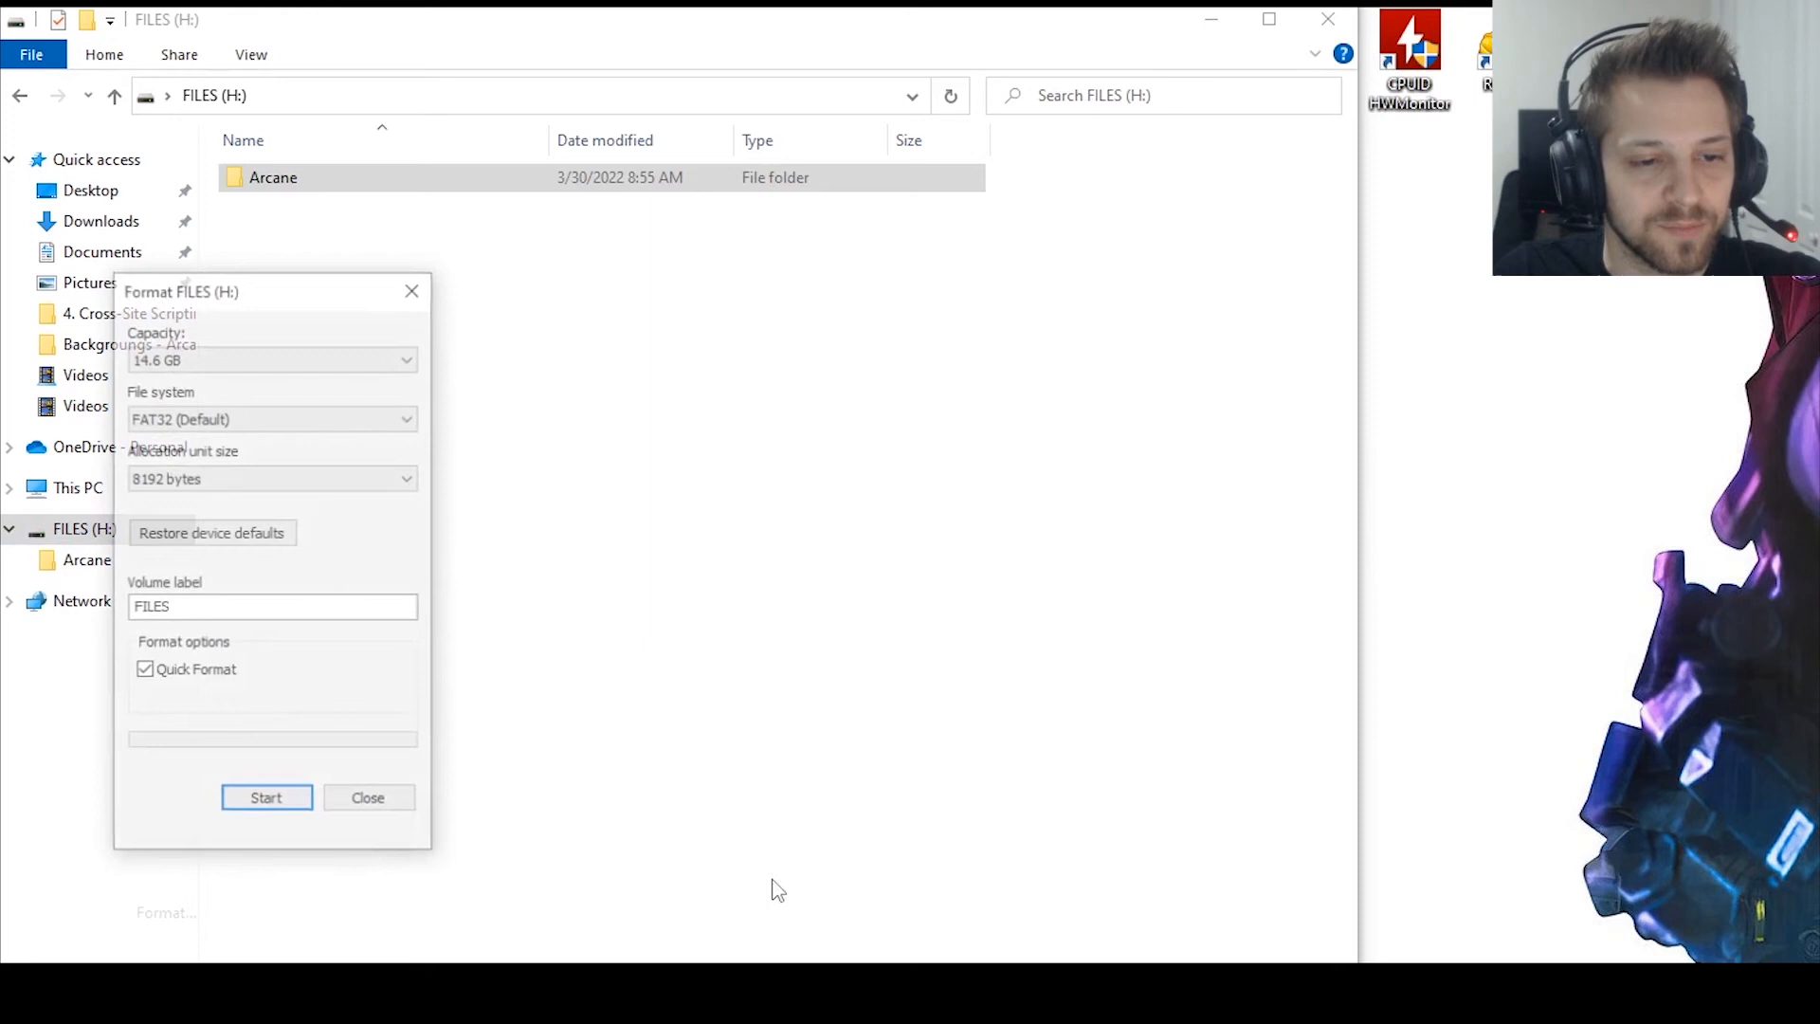
Step: Start the quick FAT32 format of FILES (H:) and confirm the data-erase warning
left_click(266, 797)
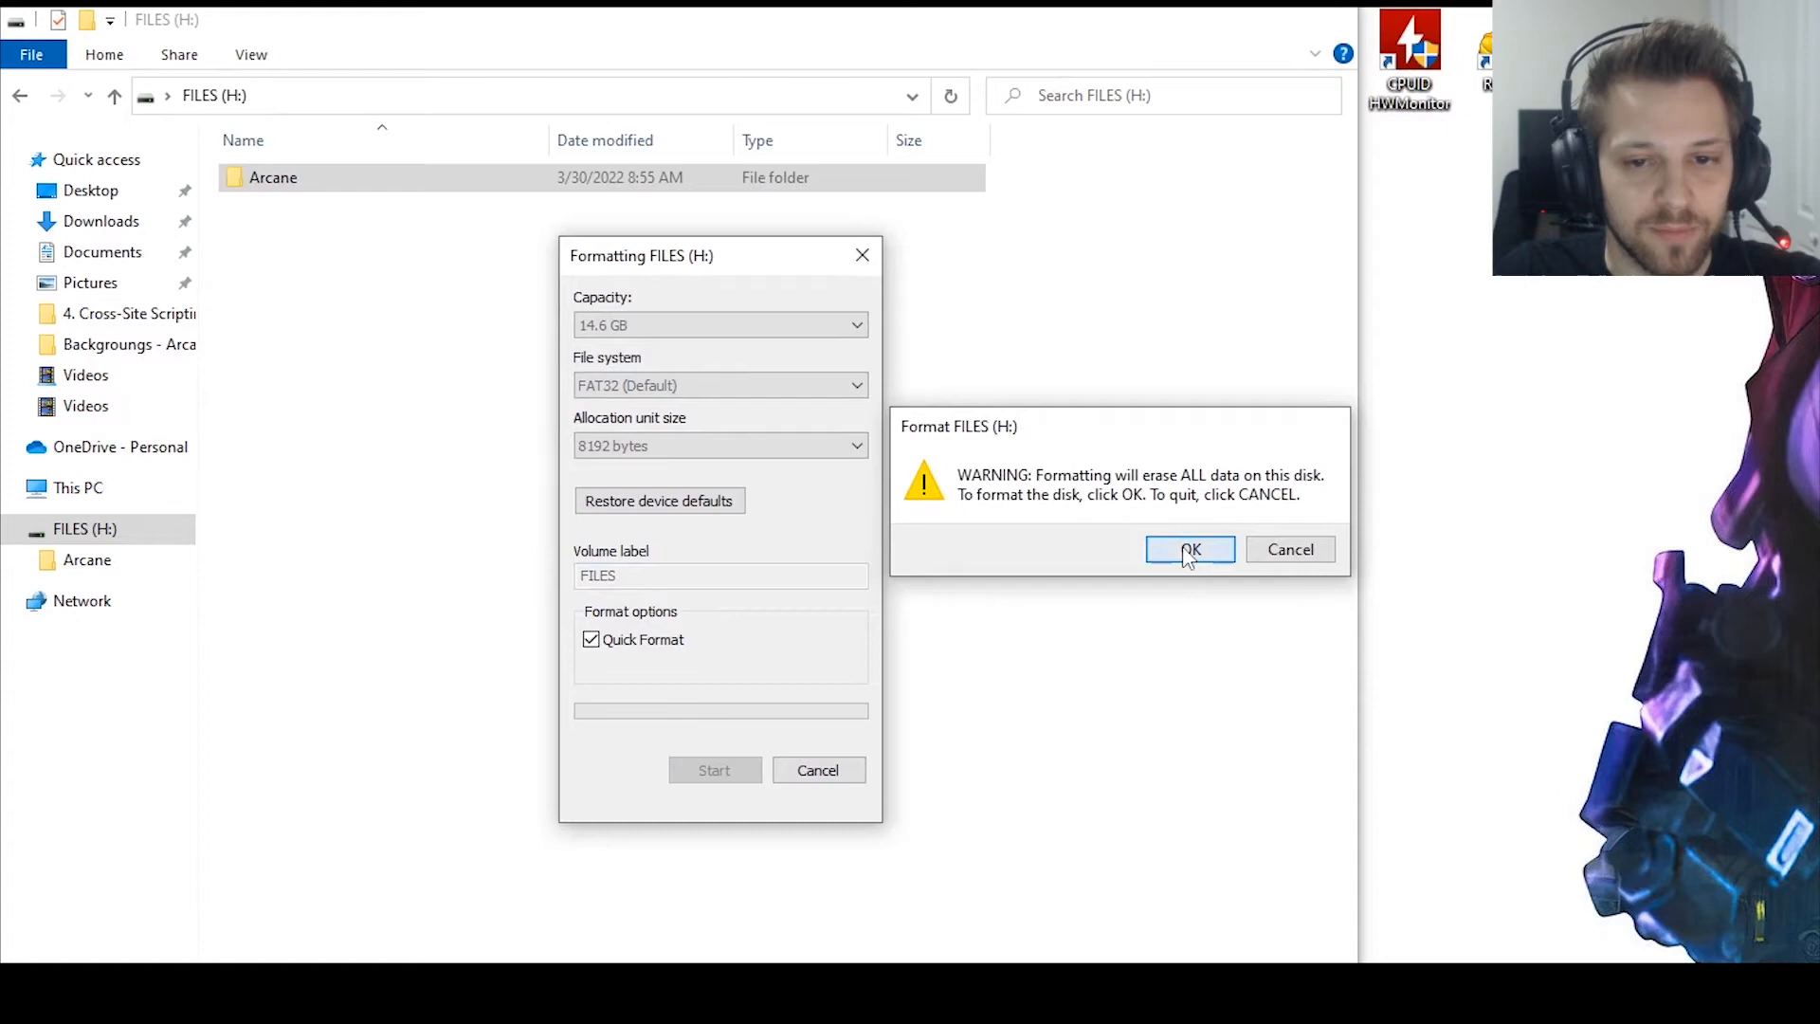
left_click(1188, 549)
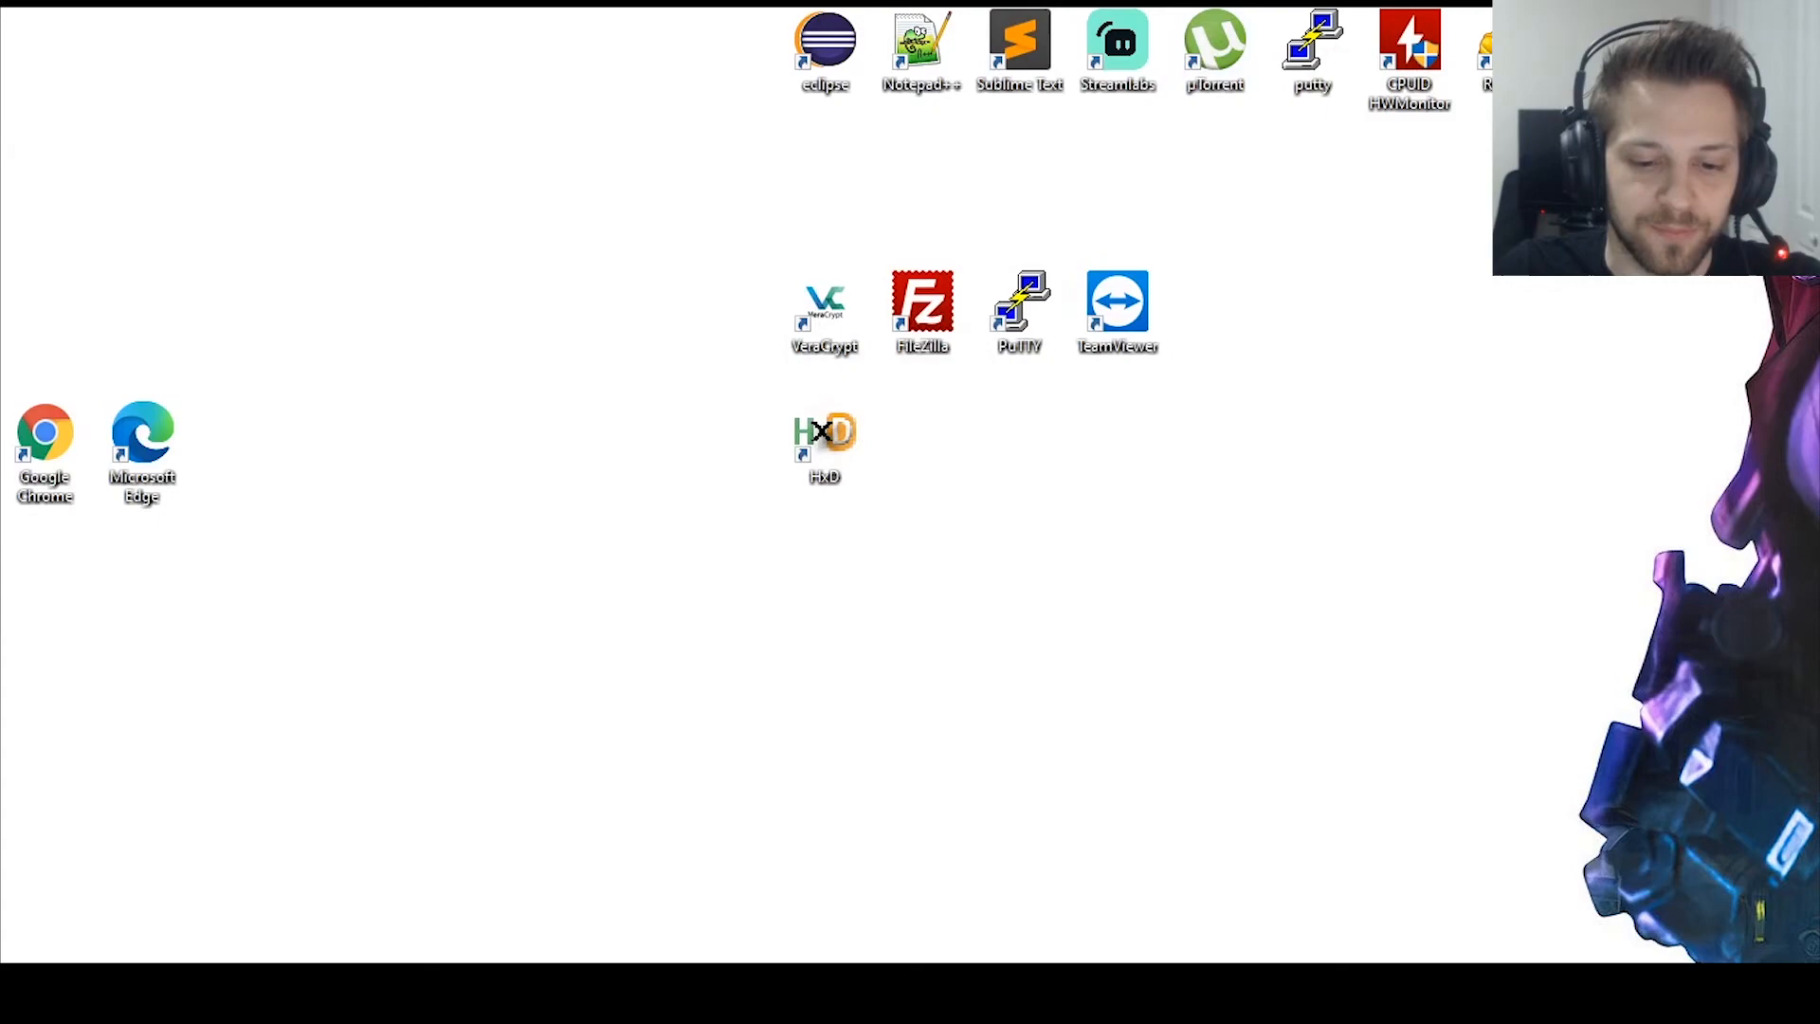
Step: Restore HxD, open FILES (H:) as a raw disk, and return to 1188254.jpg
double_click(823, 430)
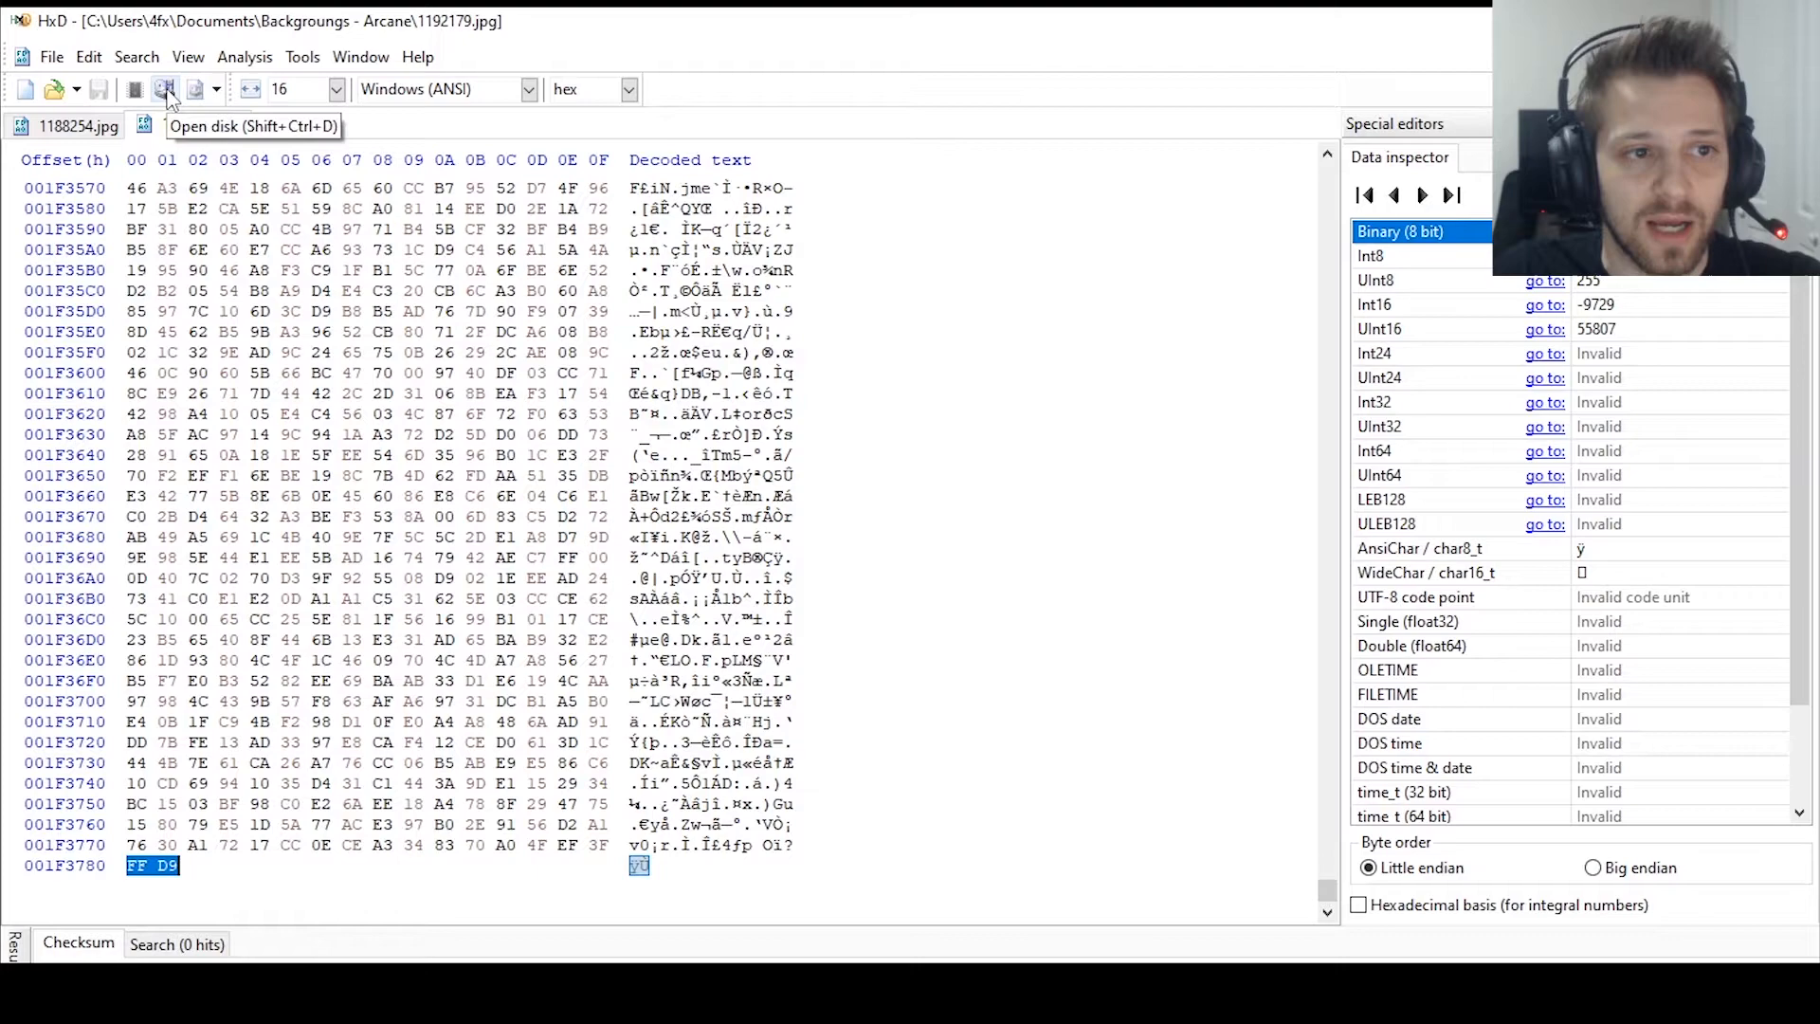
left_click(165, 89)
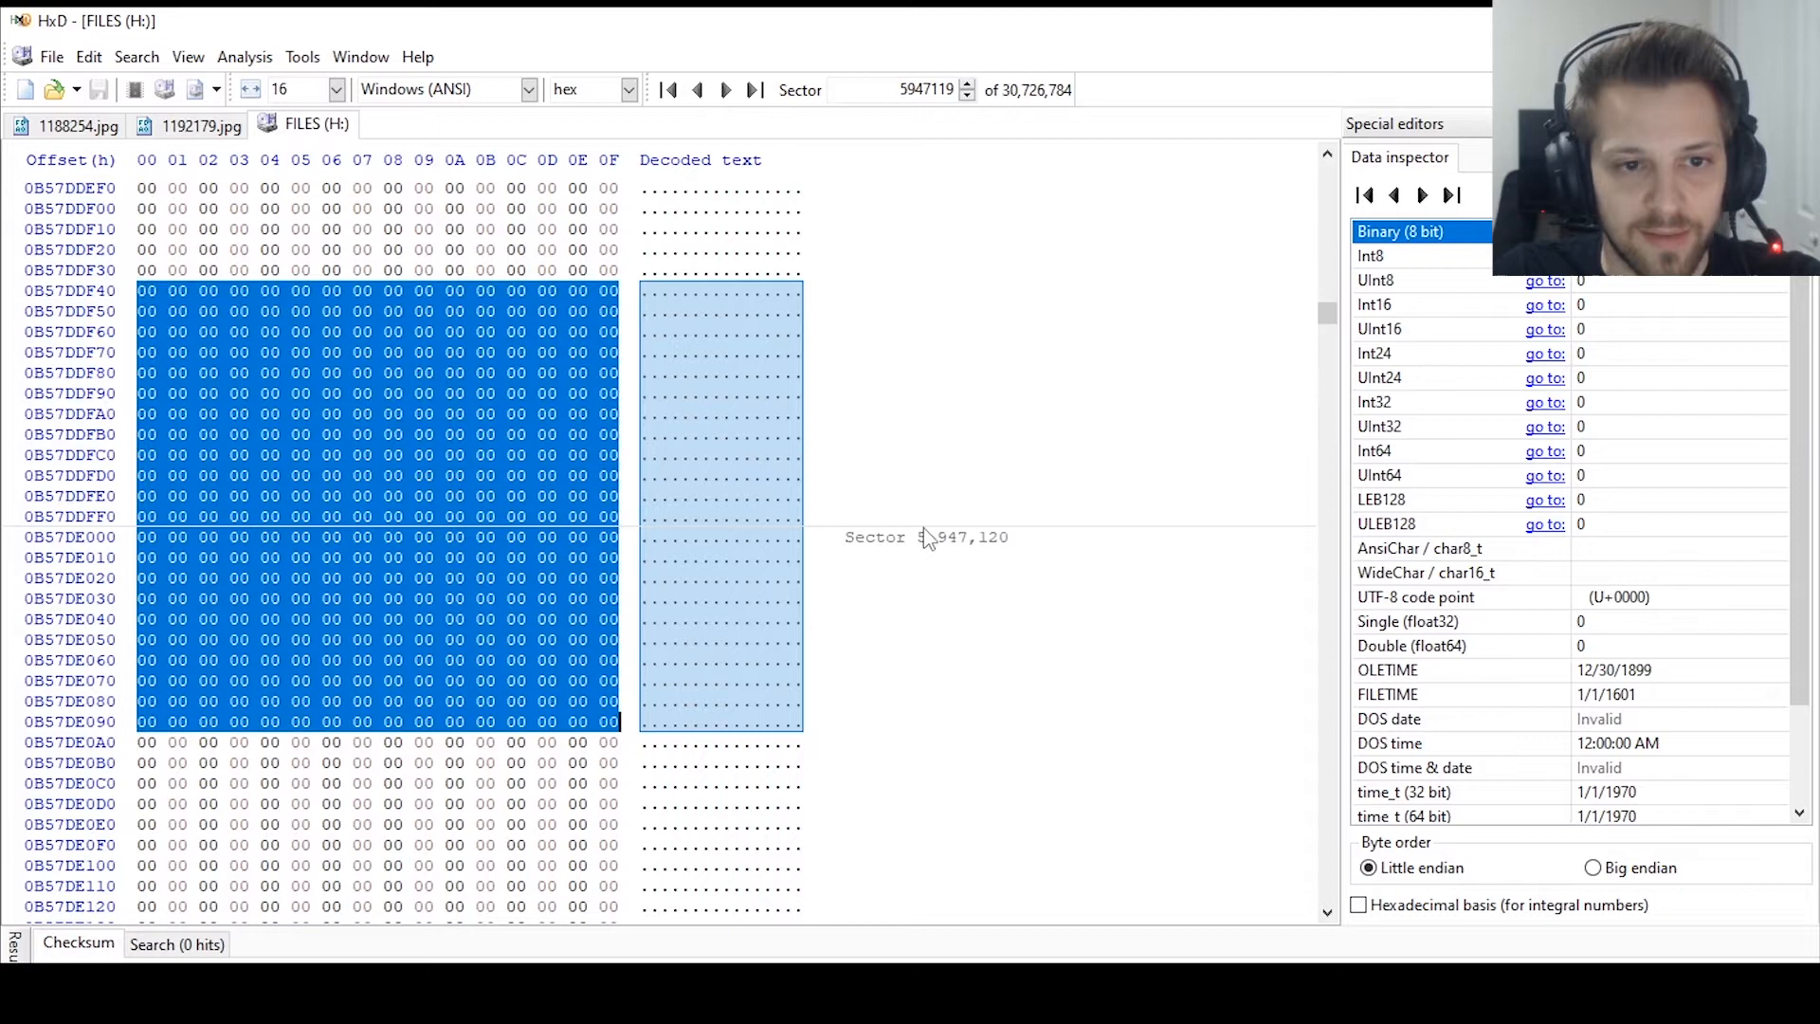
mouse_move(1056, 469)
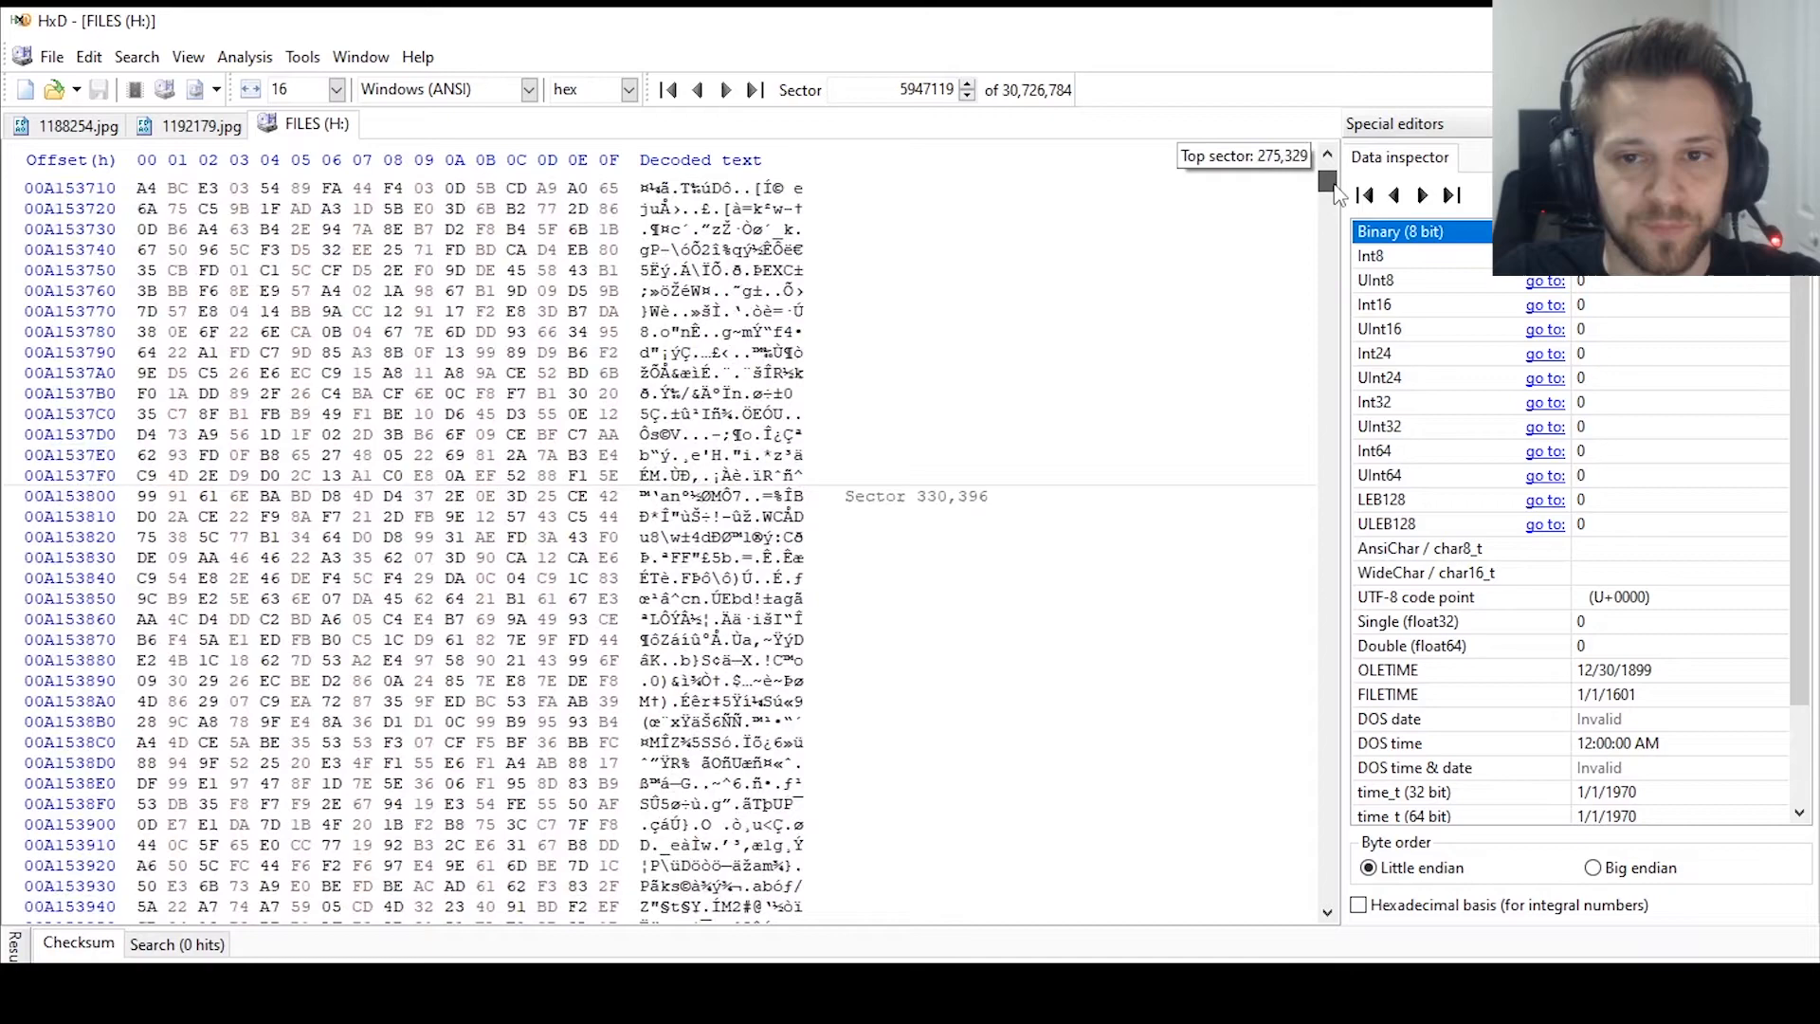
left_click(78, 124)
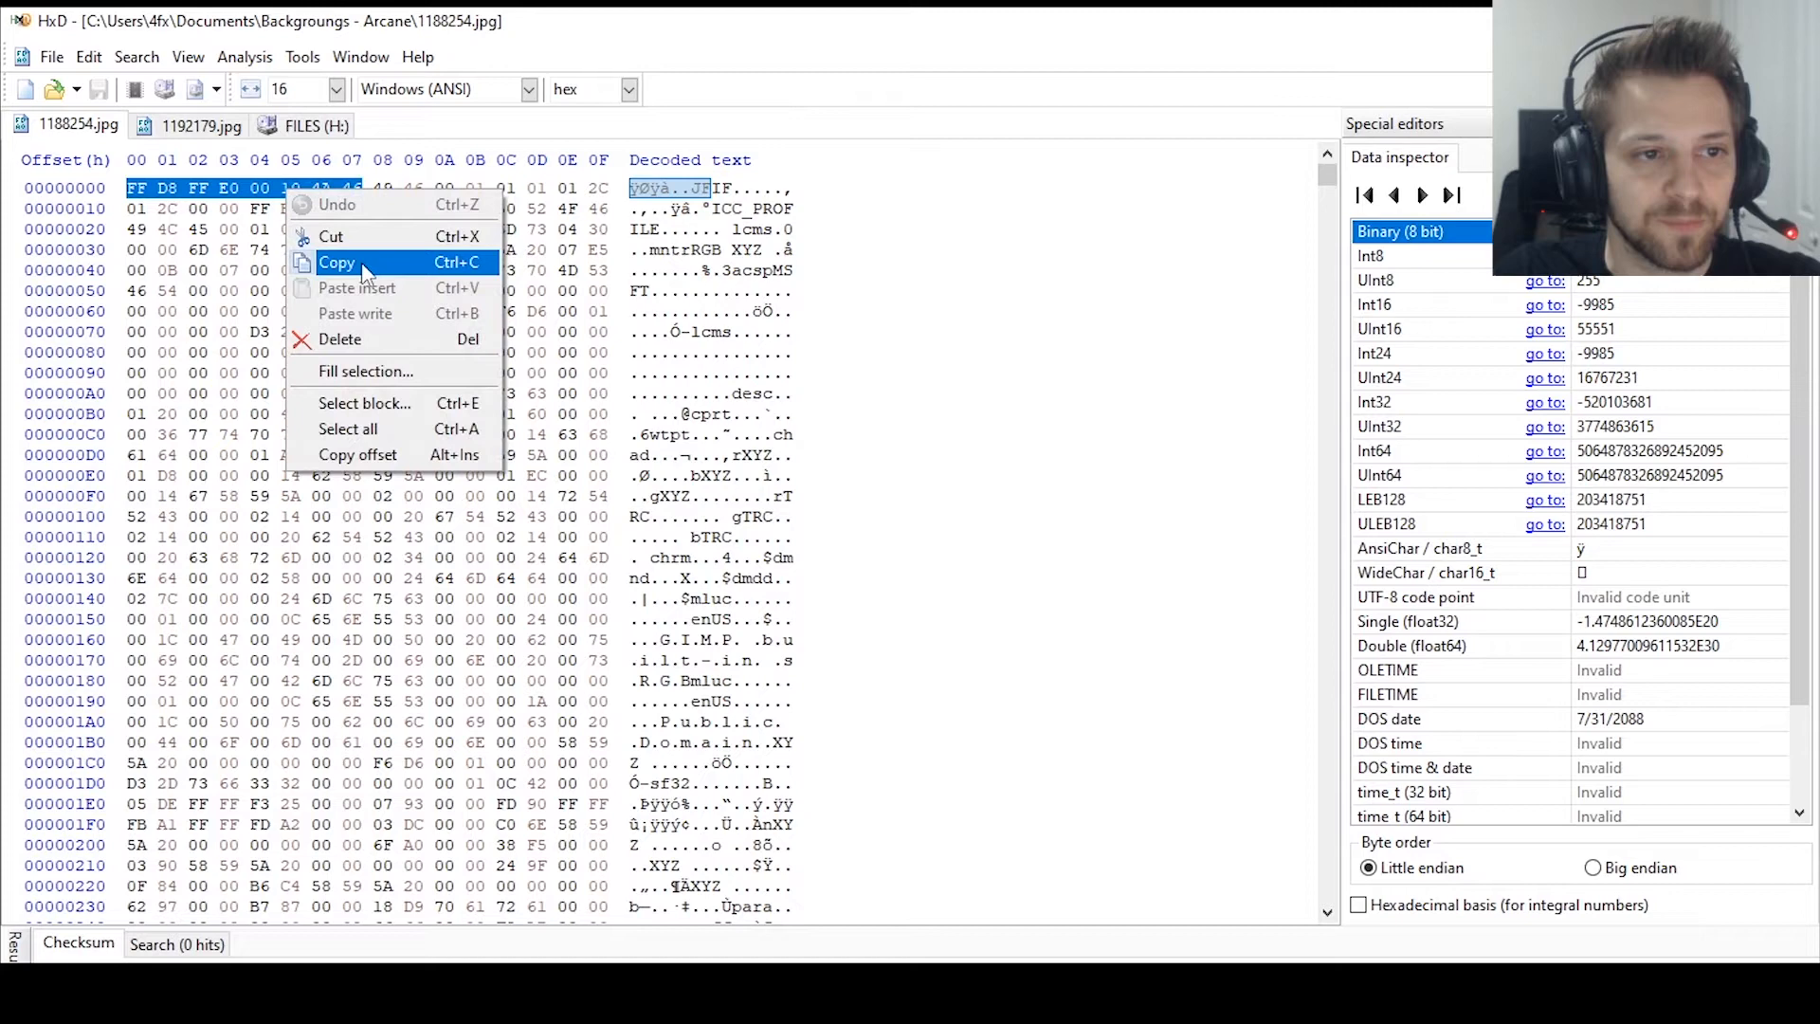
Step: Copy the selected JPEG header bytes from 1188254.jpg
left_click(316, 125)
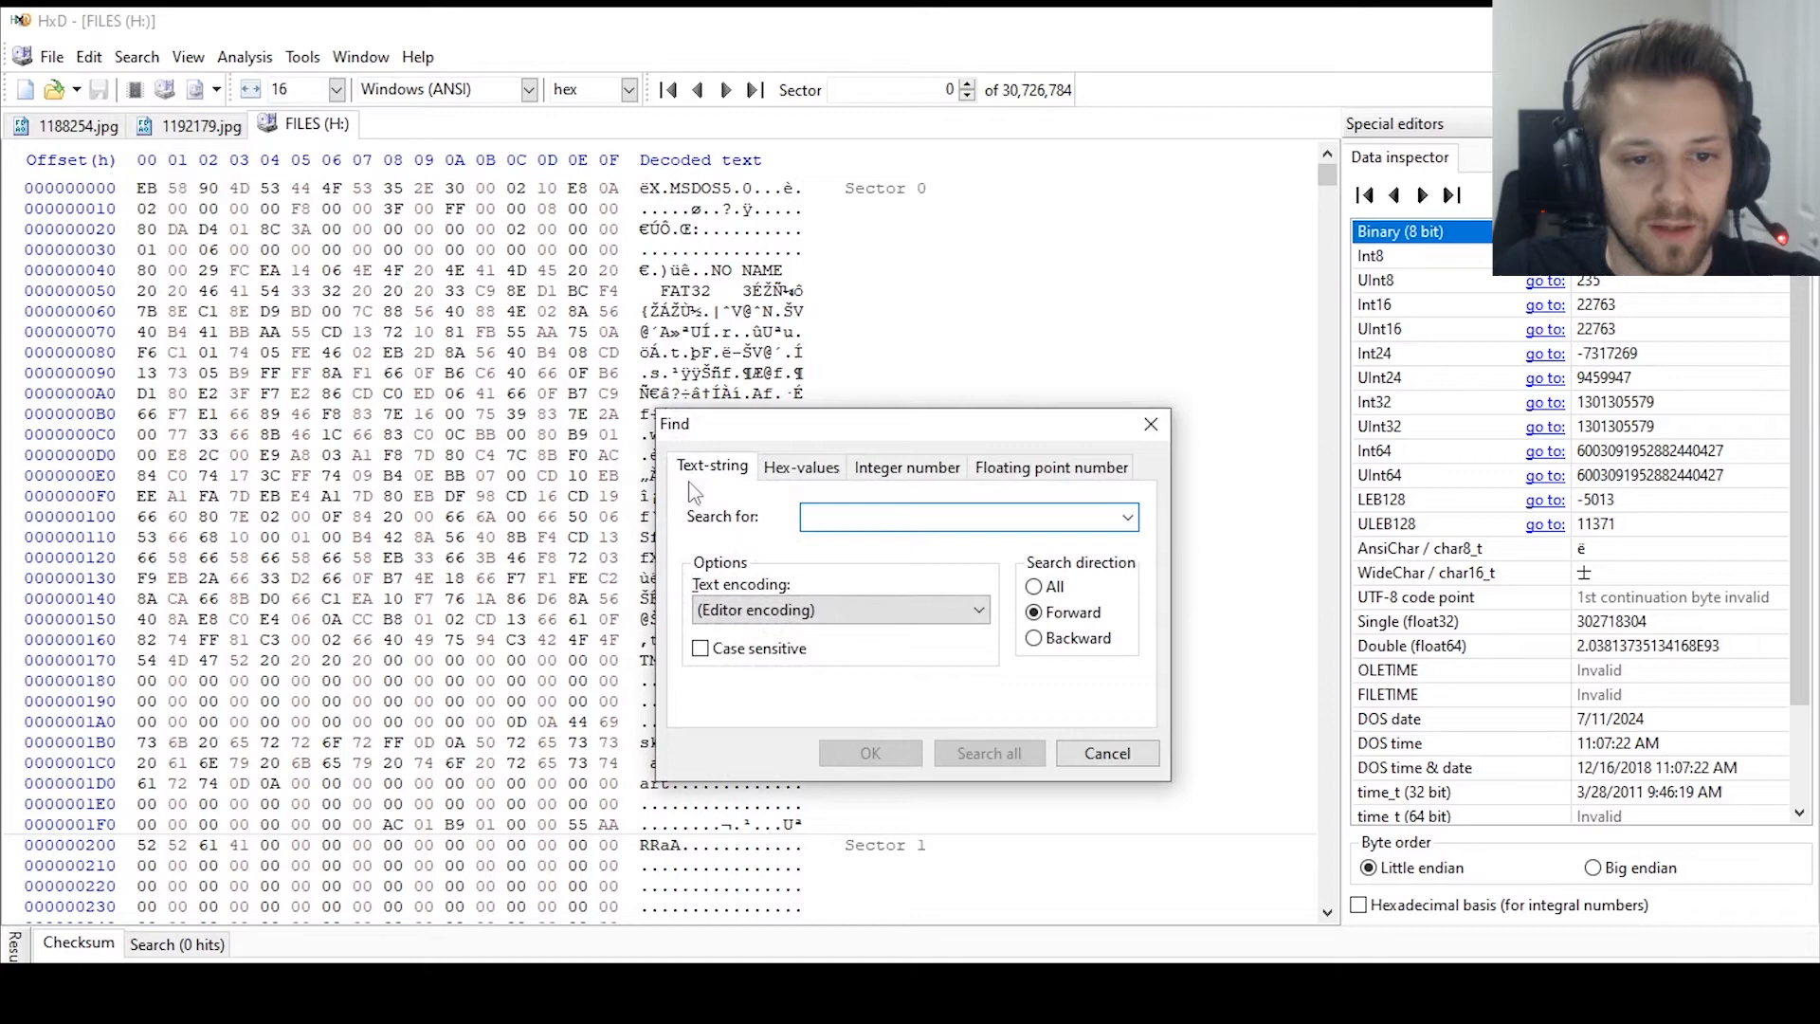
Step: Search all of FILES (H:) for hex values FF D8 FF E0 00 10 4A 46
left_click(800, 466)
type("FF D8 FF E0 00 10 4A 46")
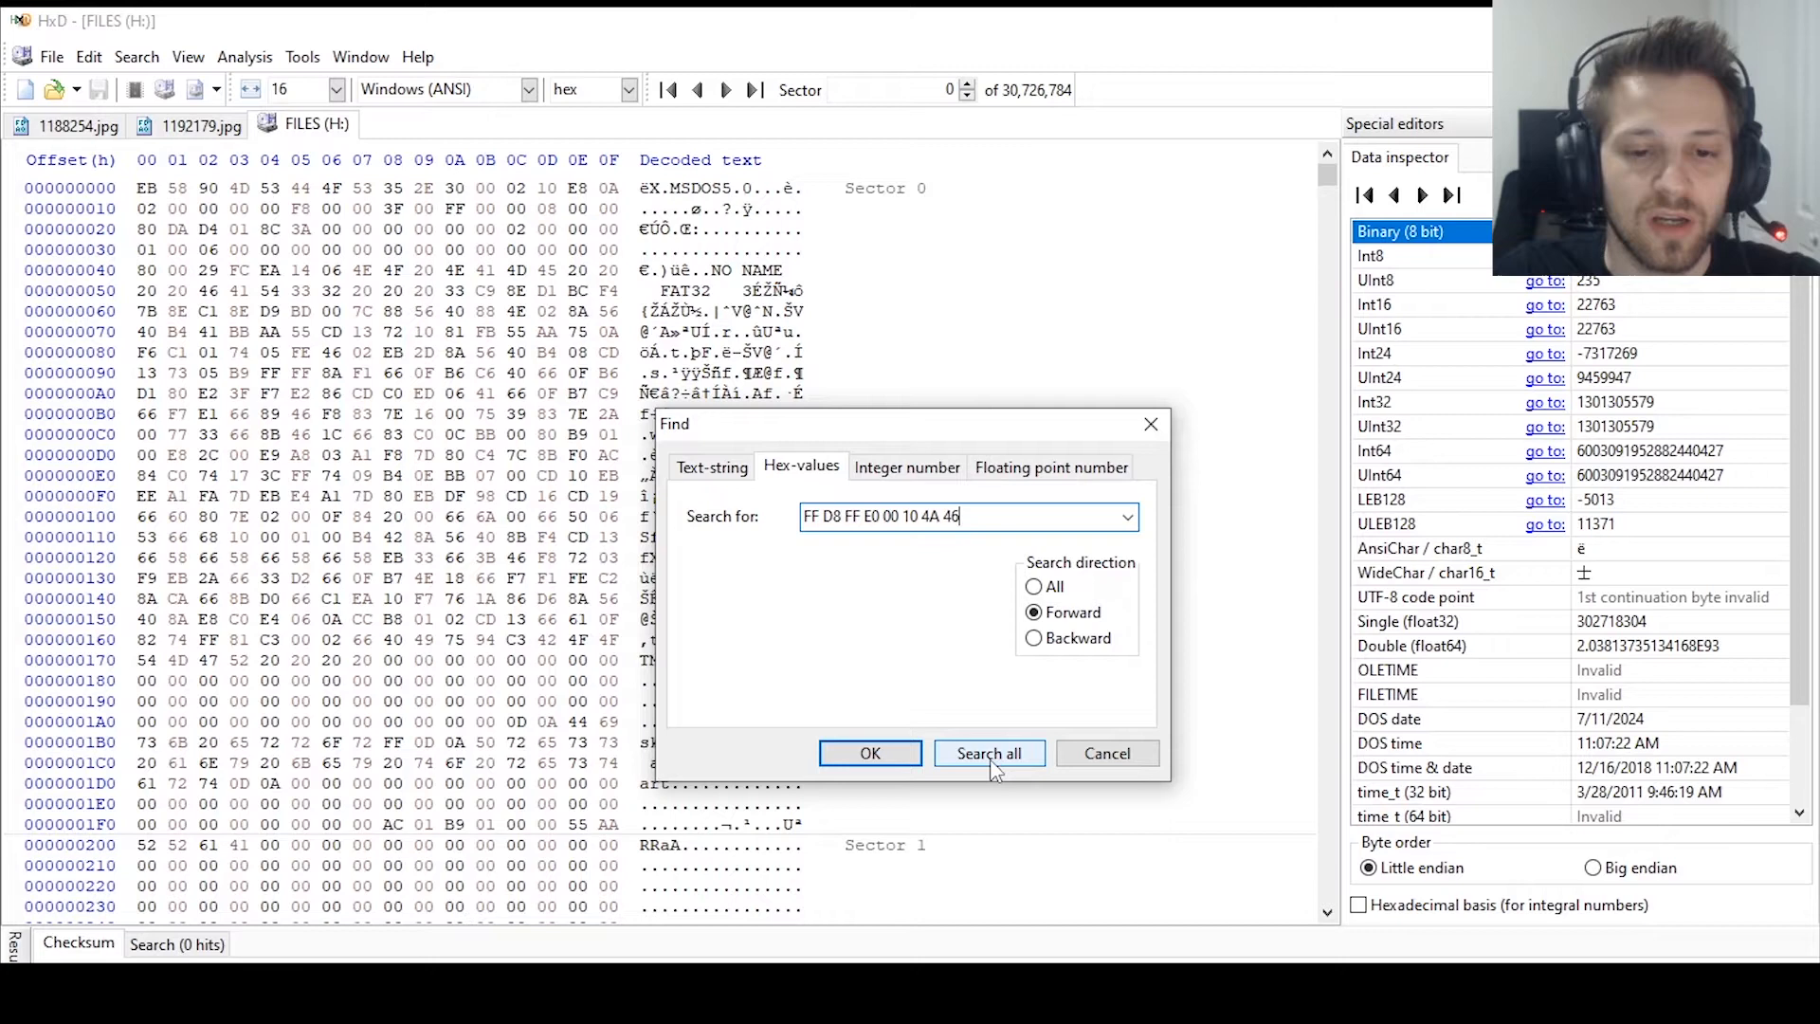
left_click(988, 752)
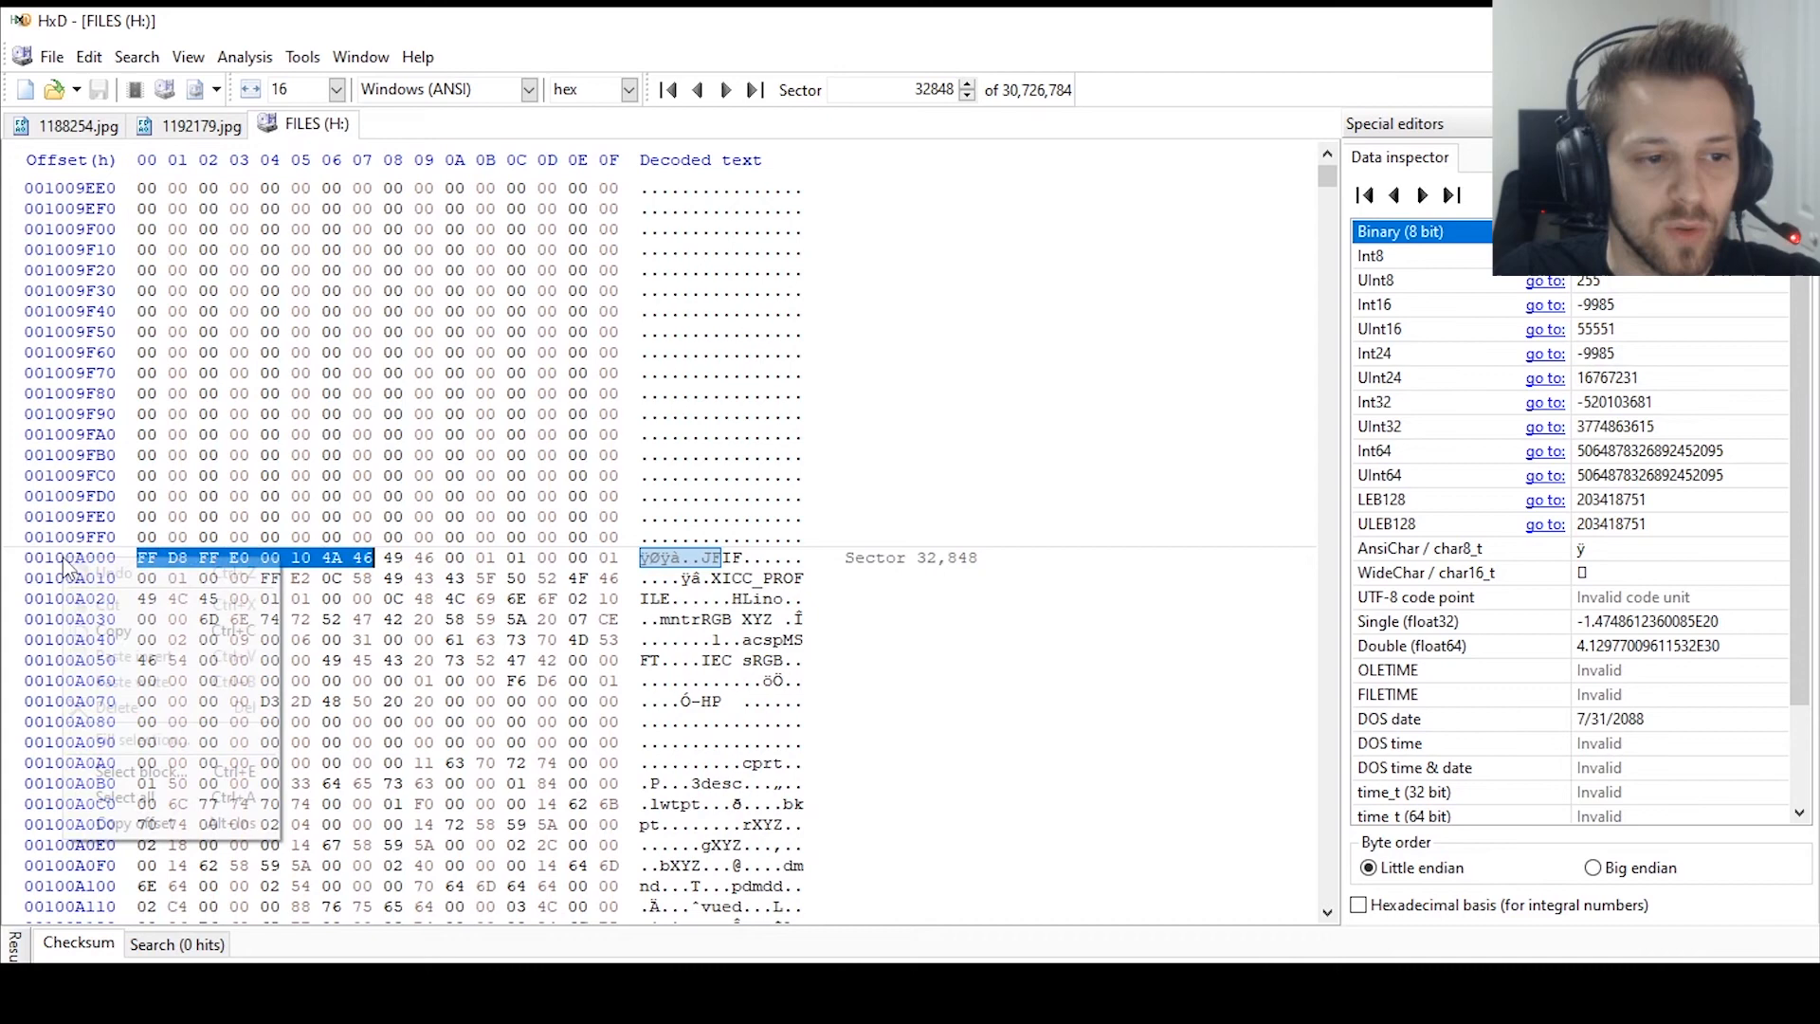
Step: Read and copy the first JPEG header's start offset 100A000 via Select block
left_click(130, 772)
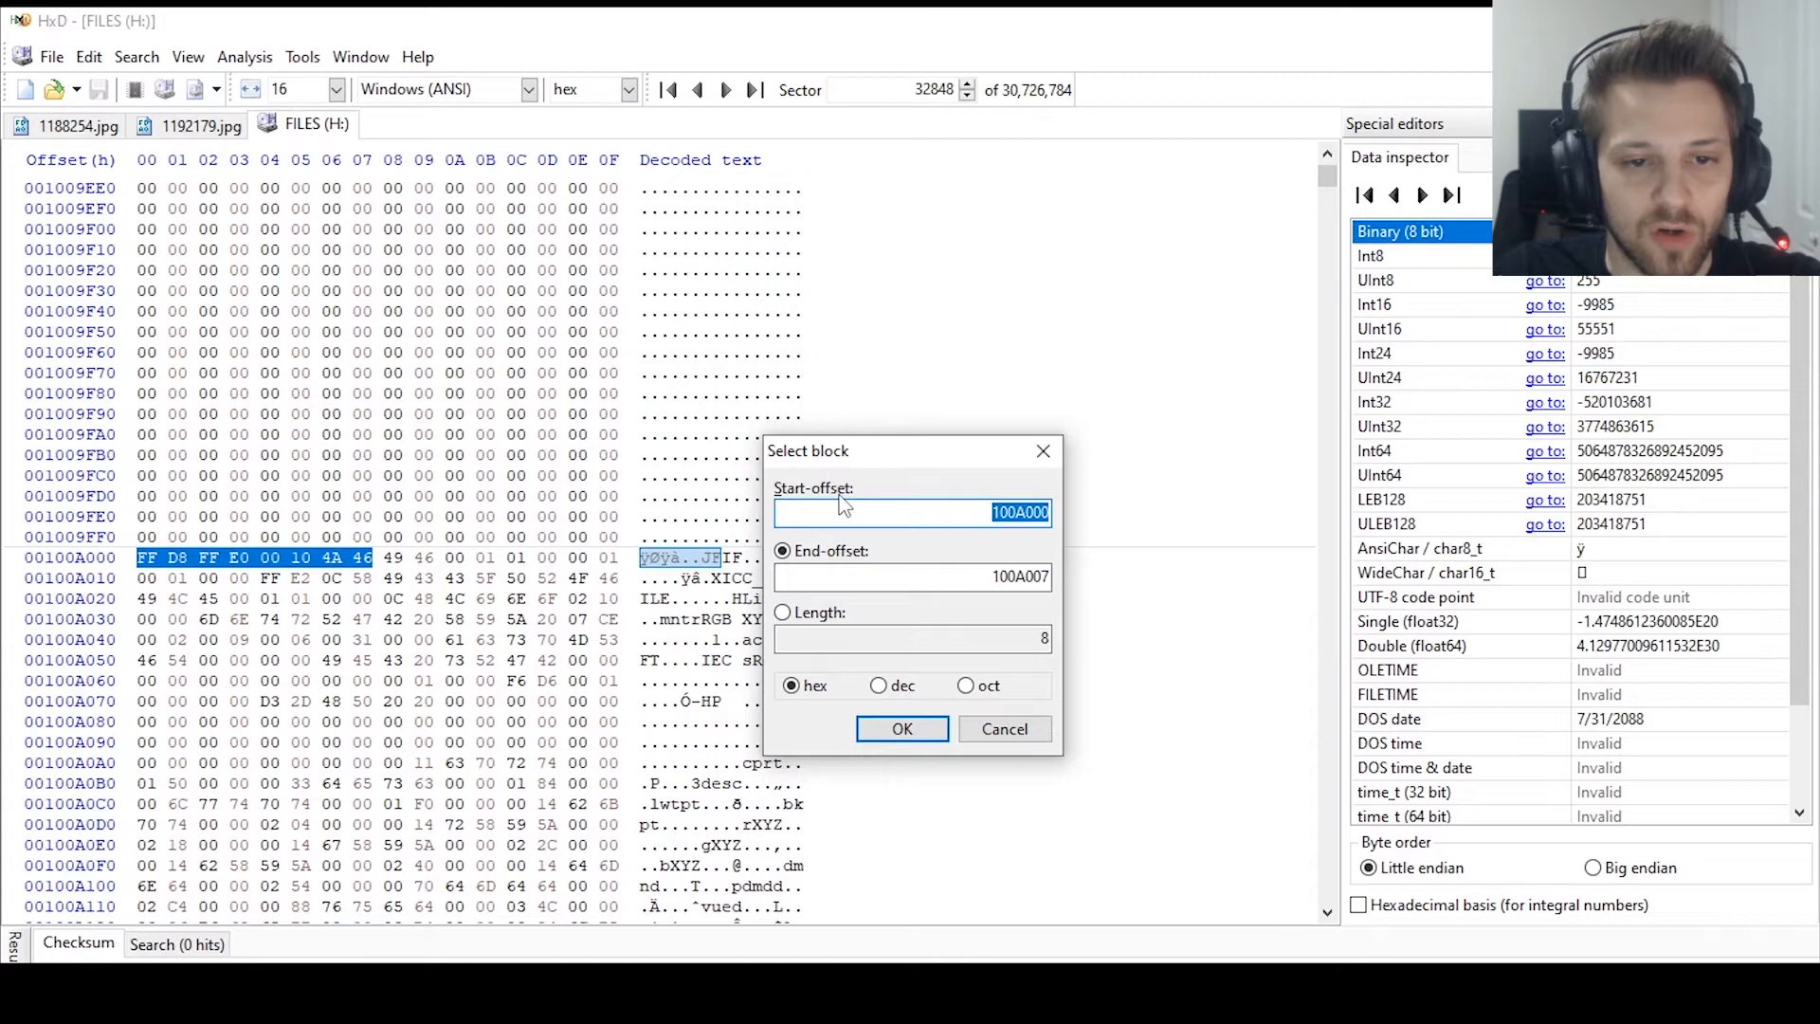
right_click(910, 512)
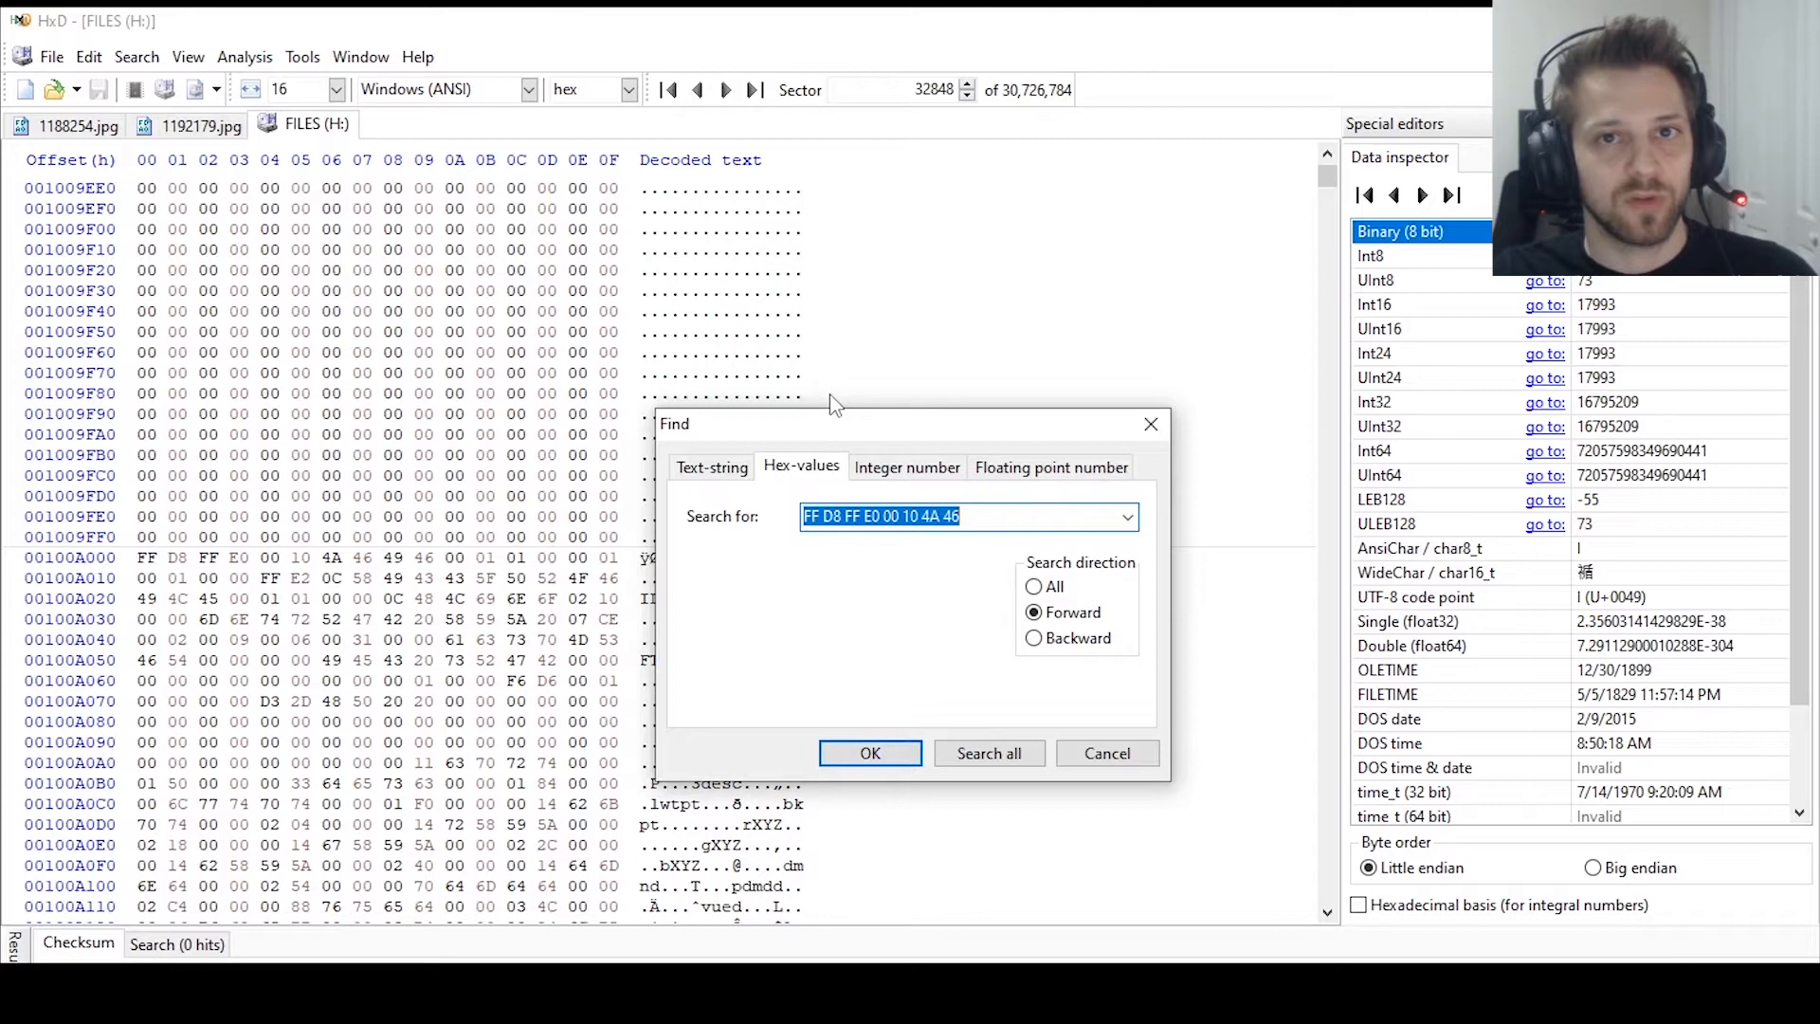
Step: Find the FF D9 end marker and select the block from offset 100A000 through it
type("FF D9")
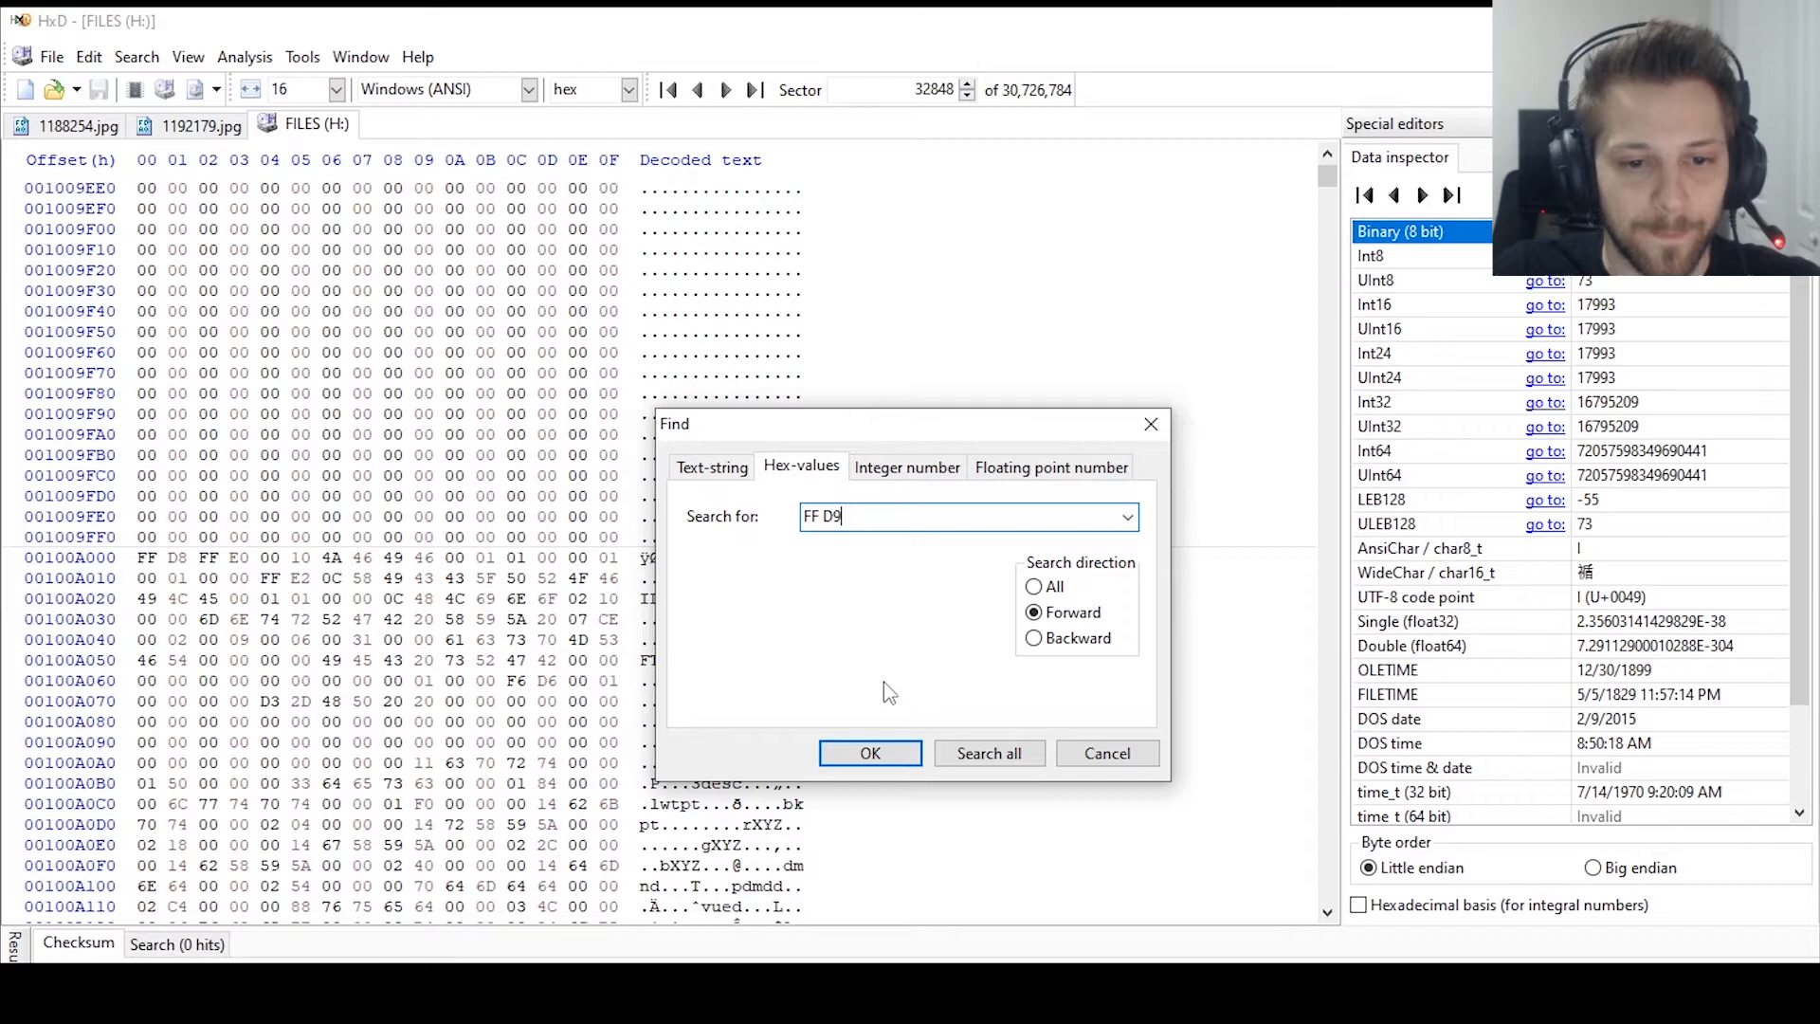
left_click(870, 752)
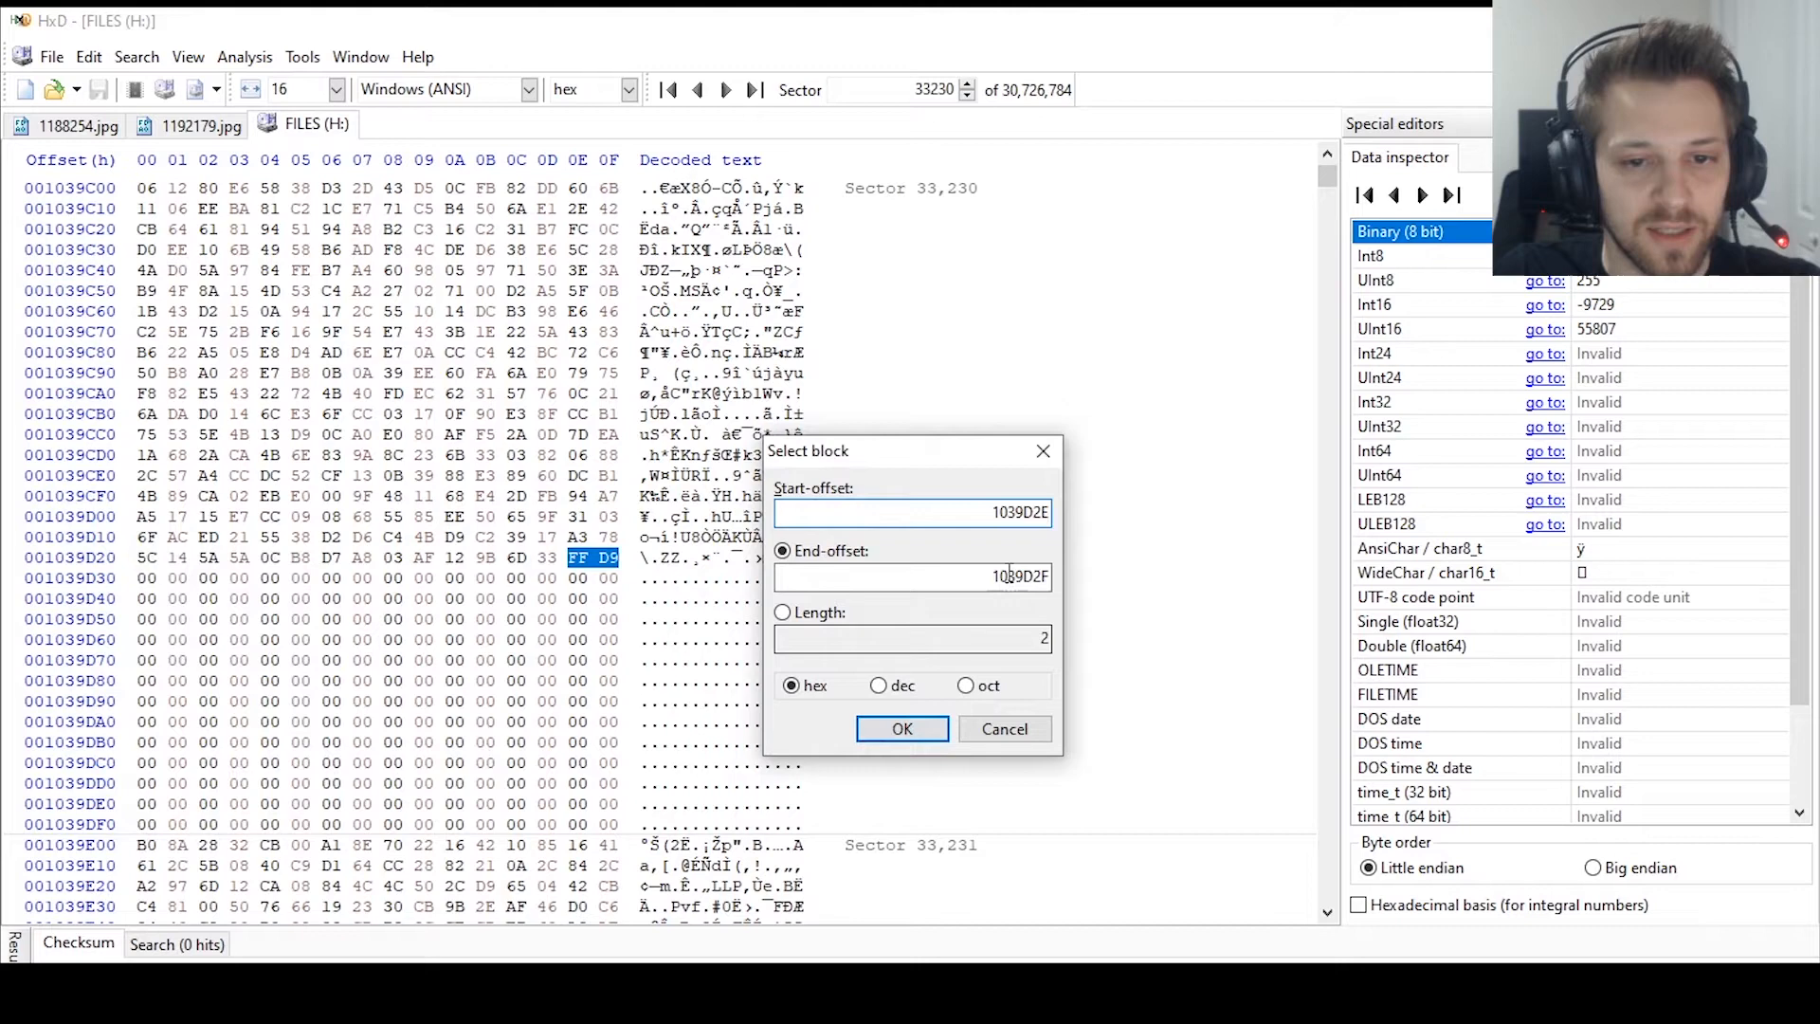
type("100A000")
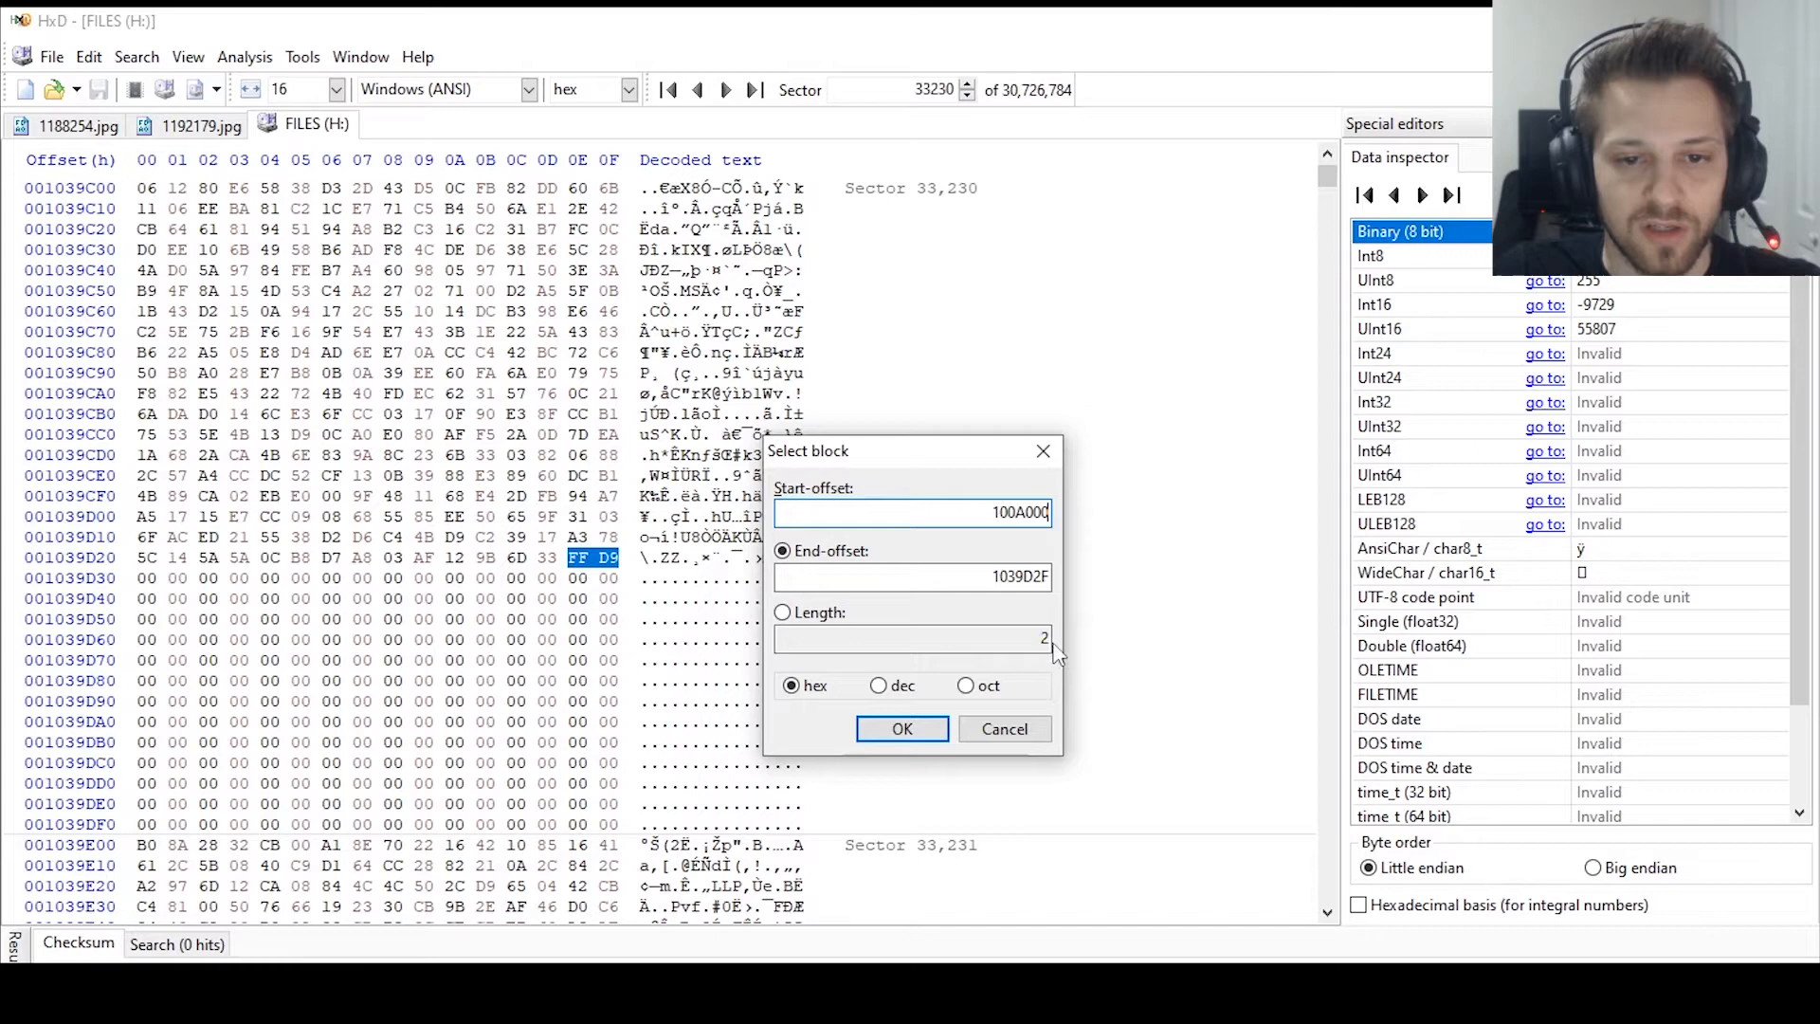
left_click(902, 729)
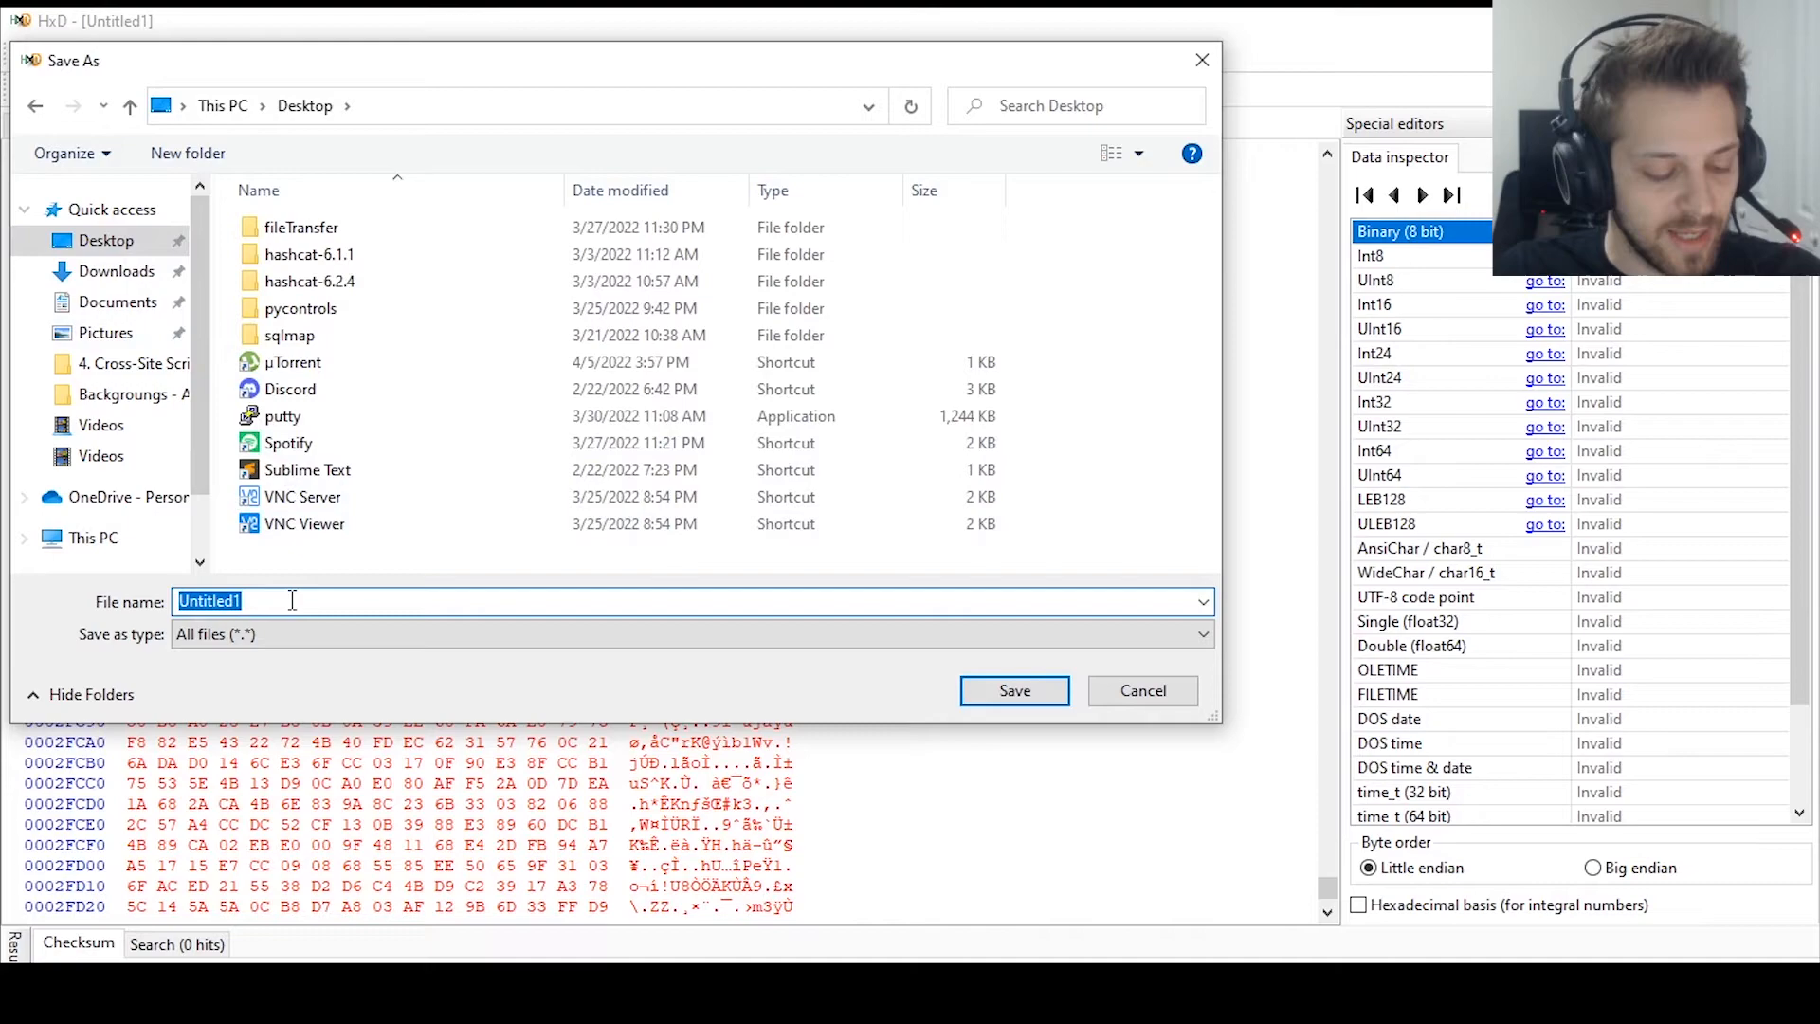
Step: Save the first carved image as test.jpg on the Desktop
left_click(1012, 689)
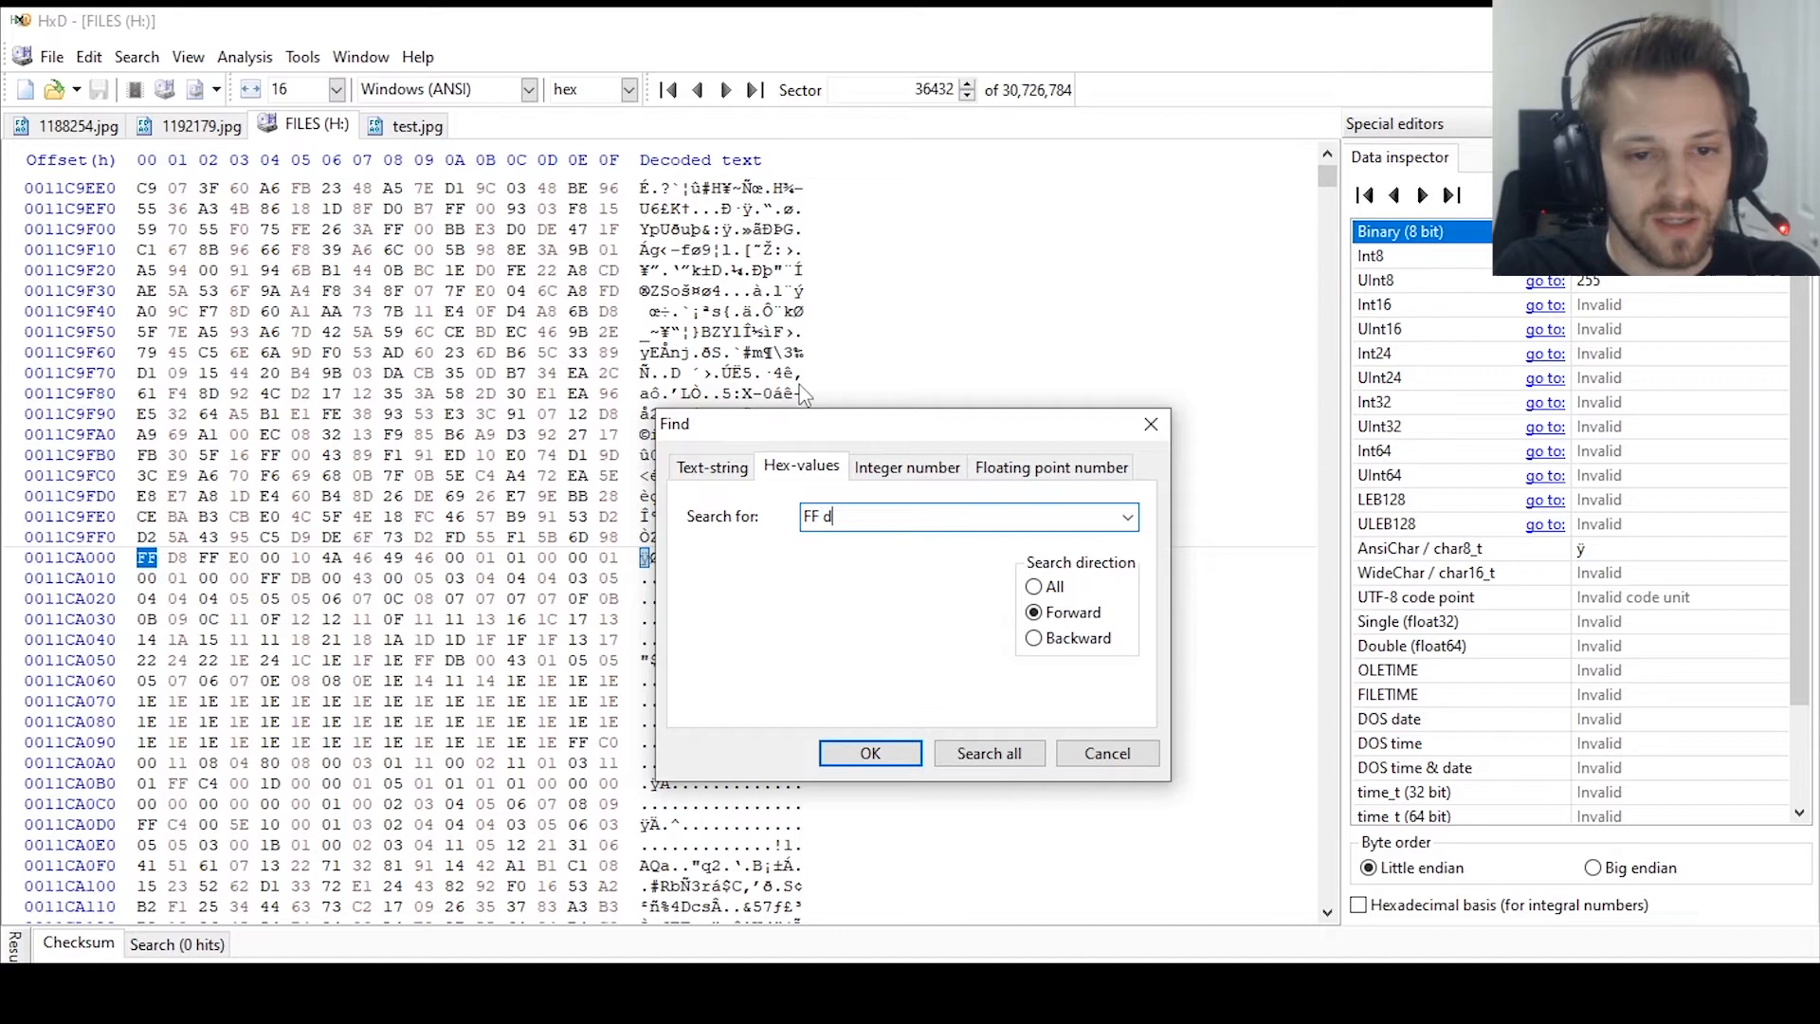
Step: Find the FF D9 end marker and select the second image's range 11CA000–122B5B5
left_click(869, 751)
type("11CA000")
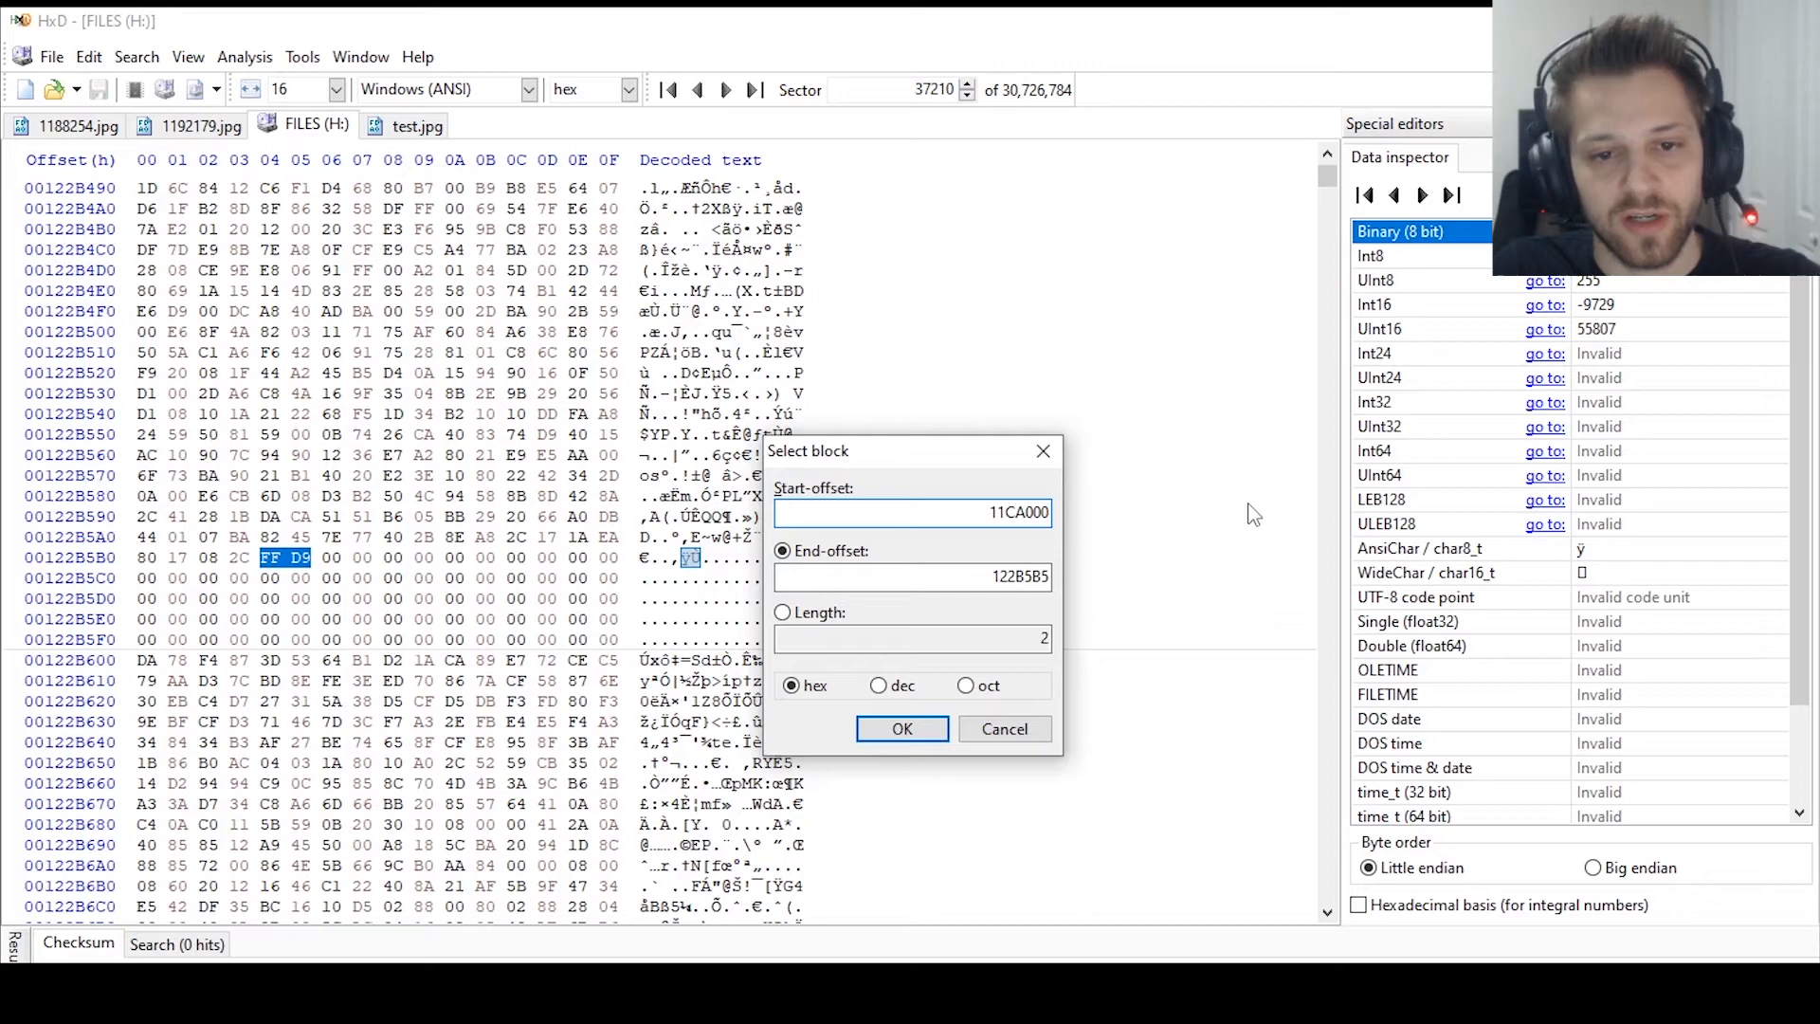
left_click(22, 89)
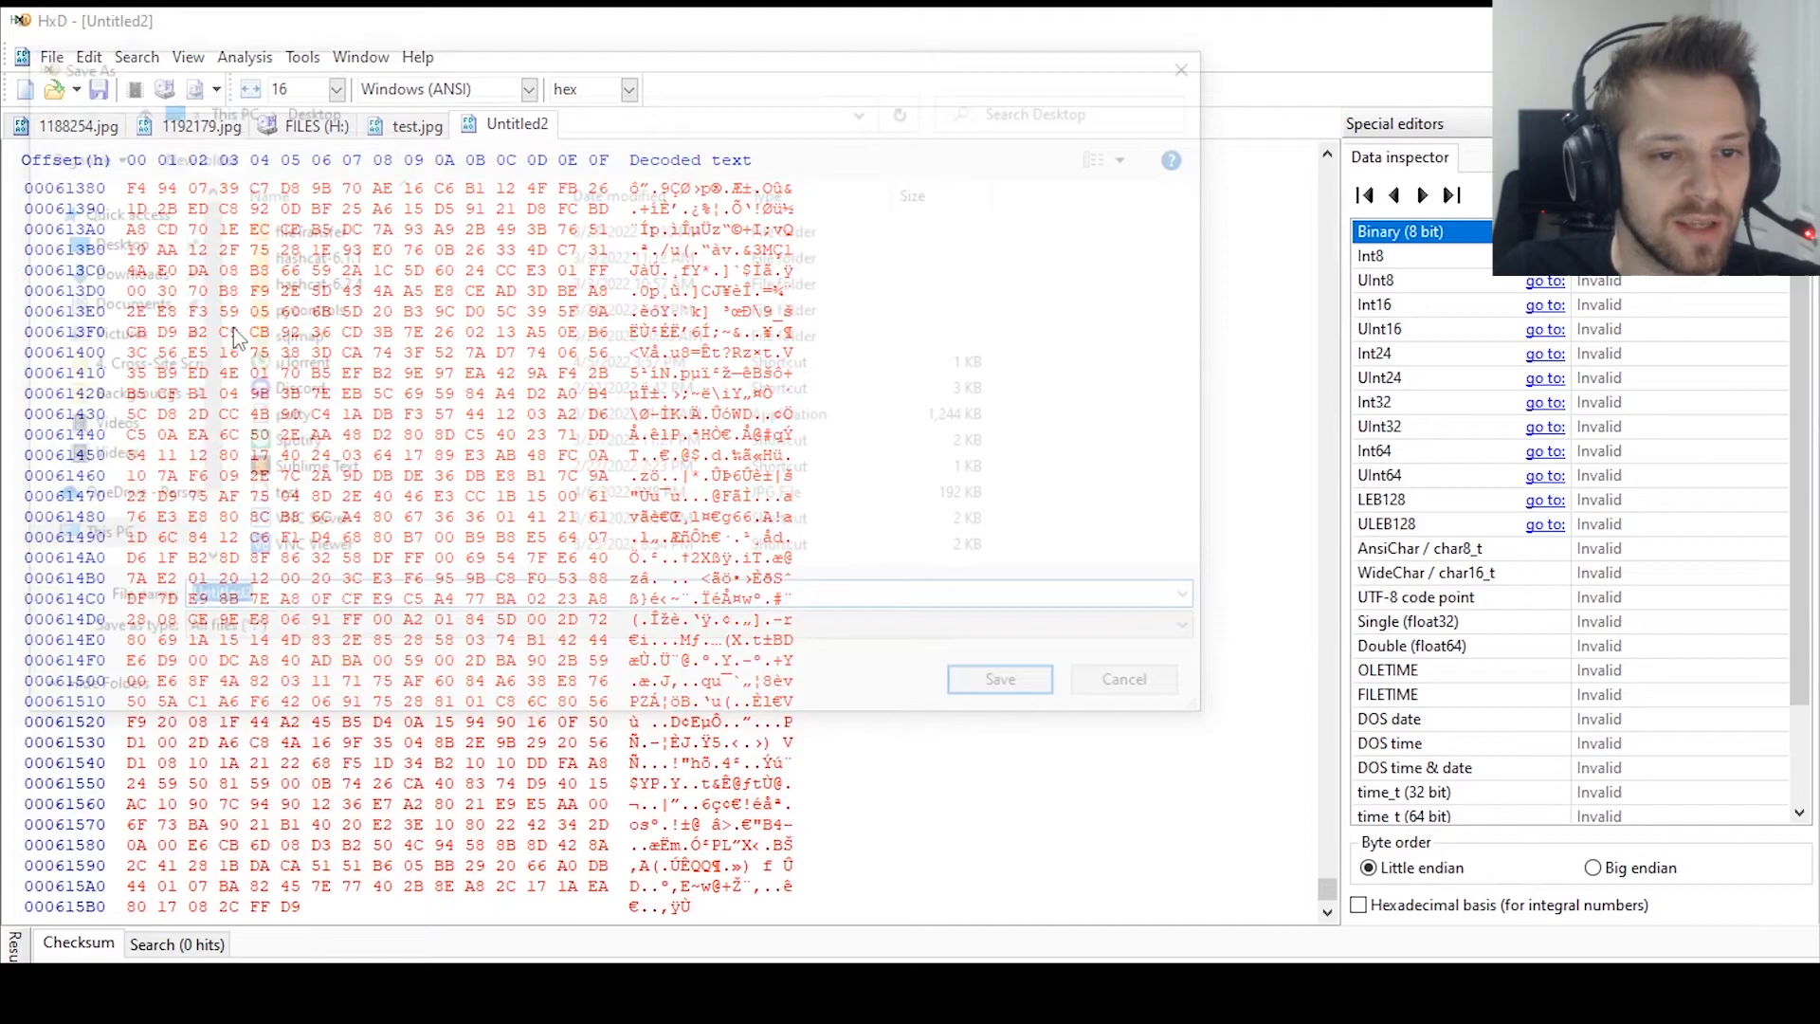
Step: Save the second carved image as test2 on the Desktop
left_click(998, 678)
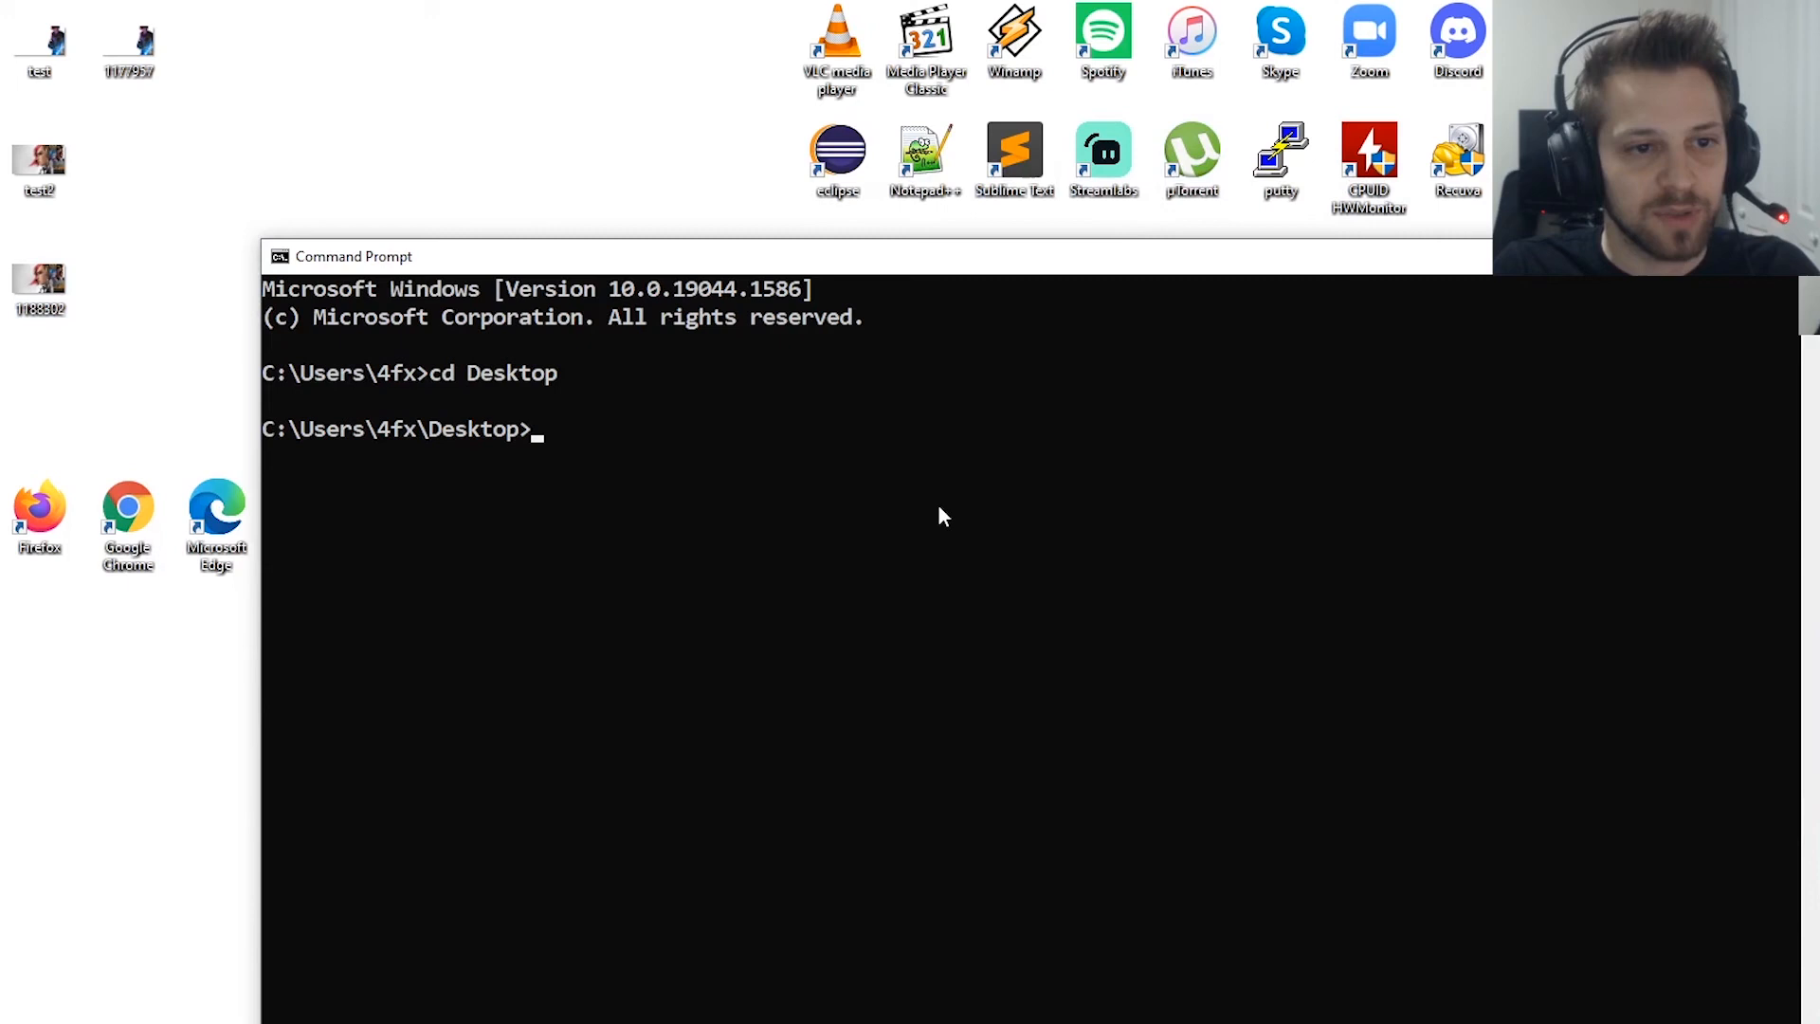
Step: Compare test.jpg with 1177957.jpg and test2.jpg with 1188302.jpg using fc
type("fc test.jpg 1177957.jpg")
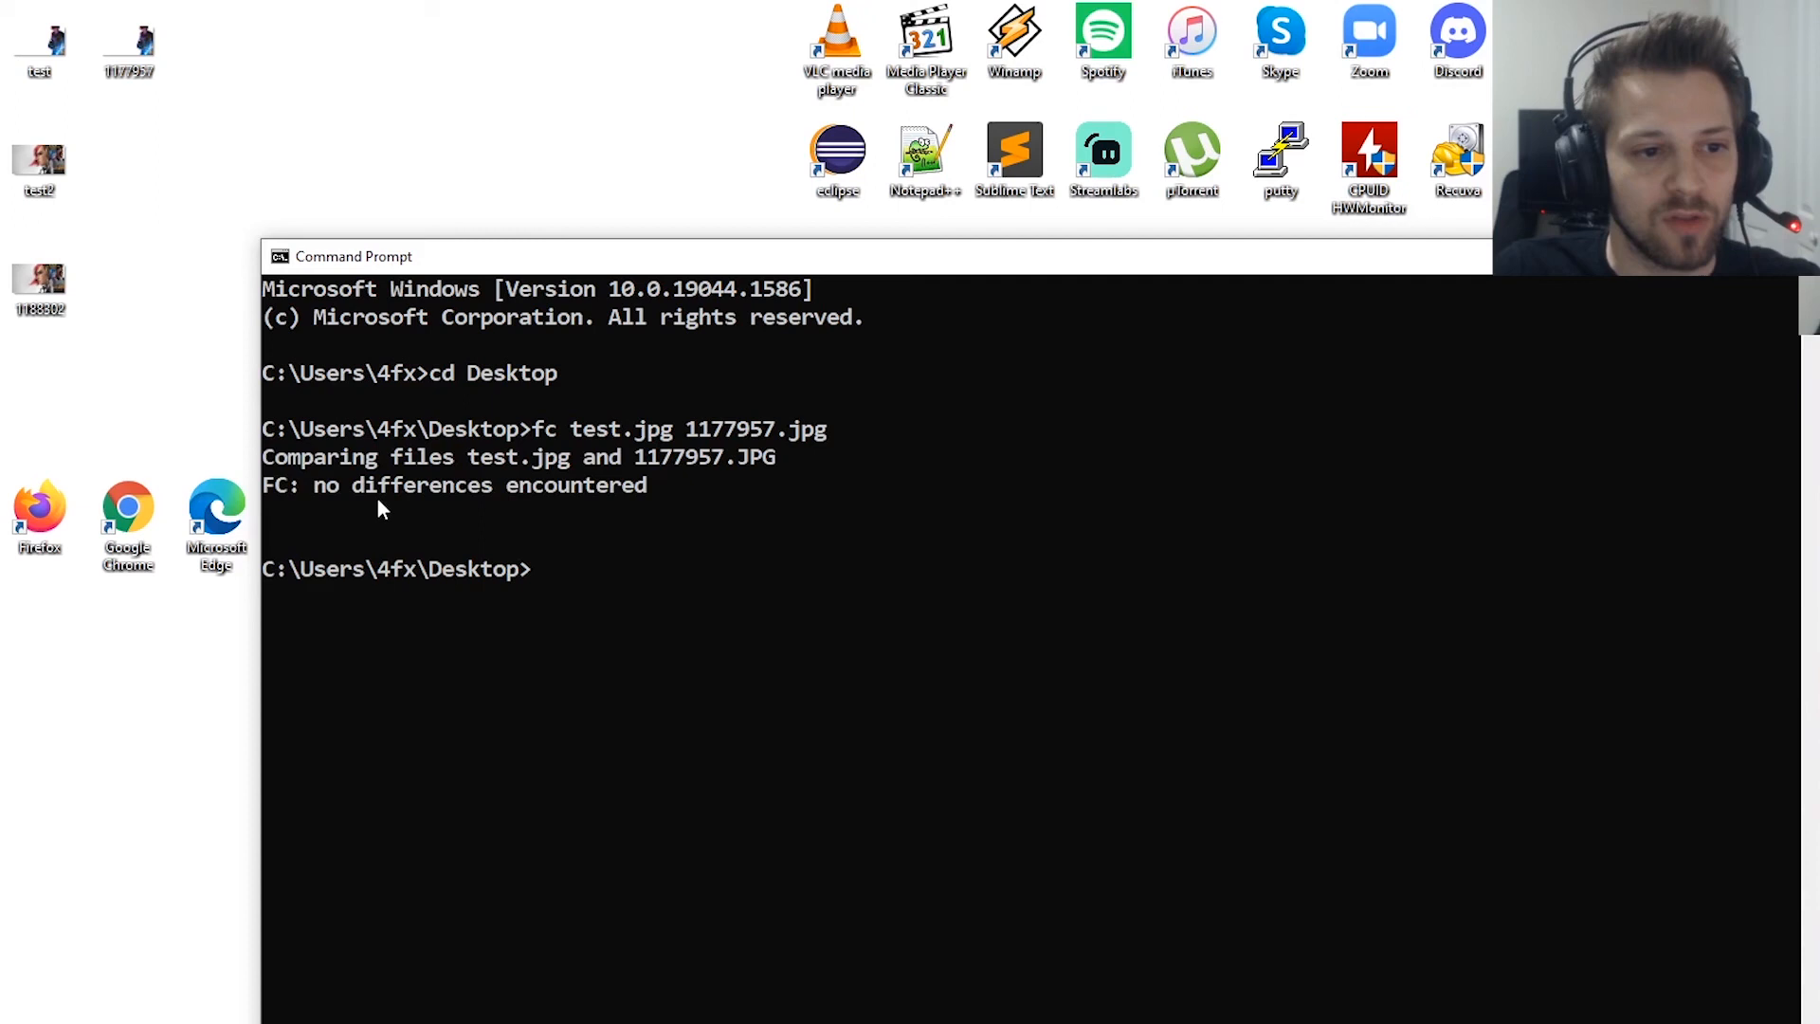
left_click_drag(314, 486, 647, 485)
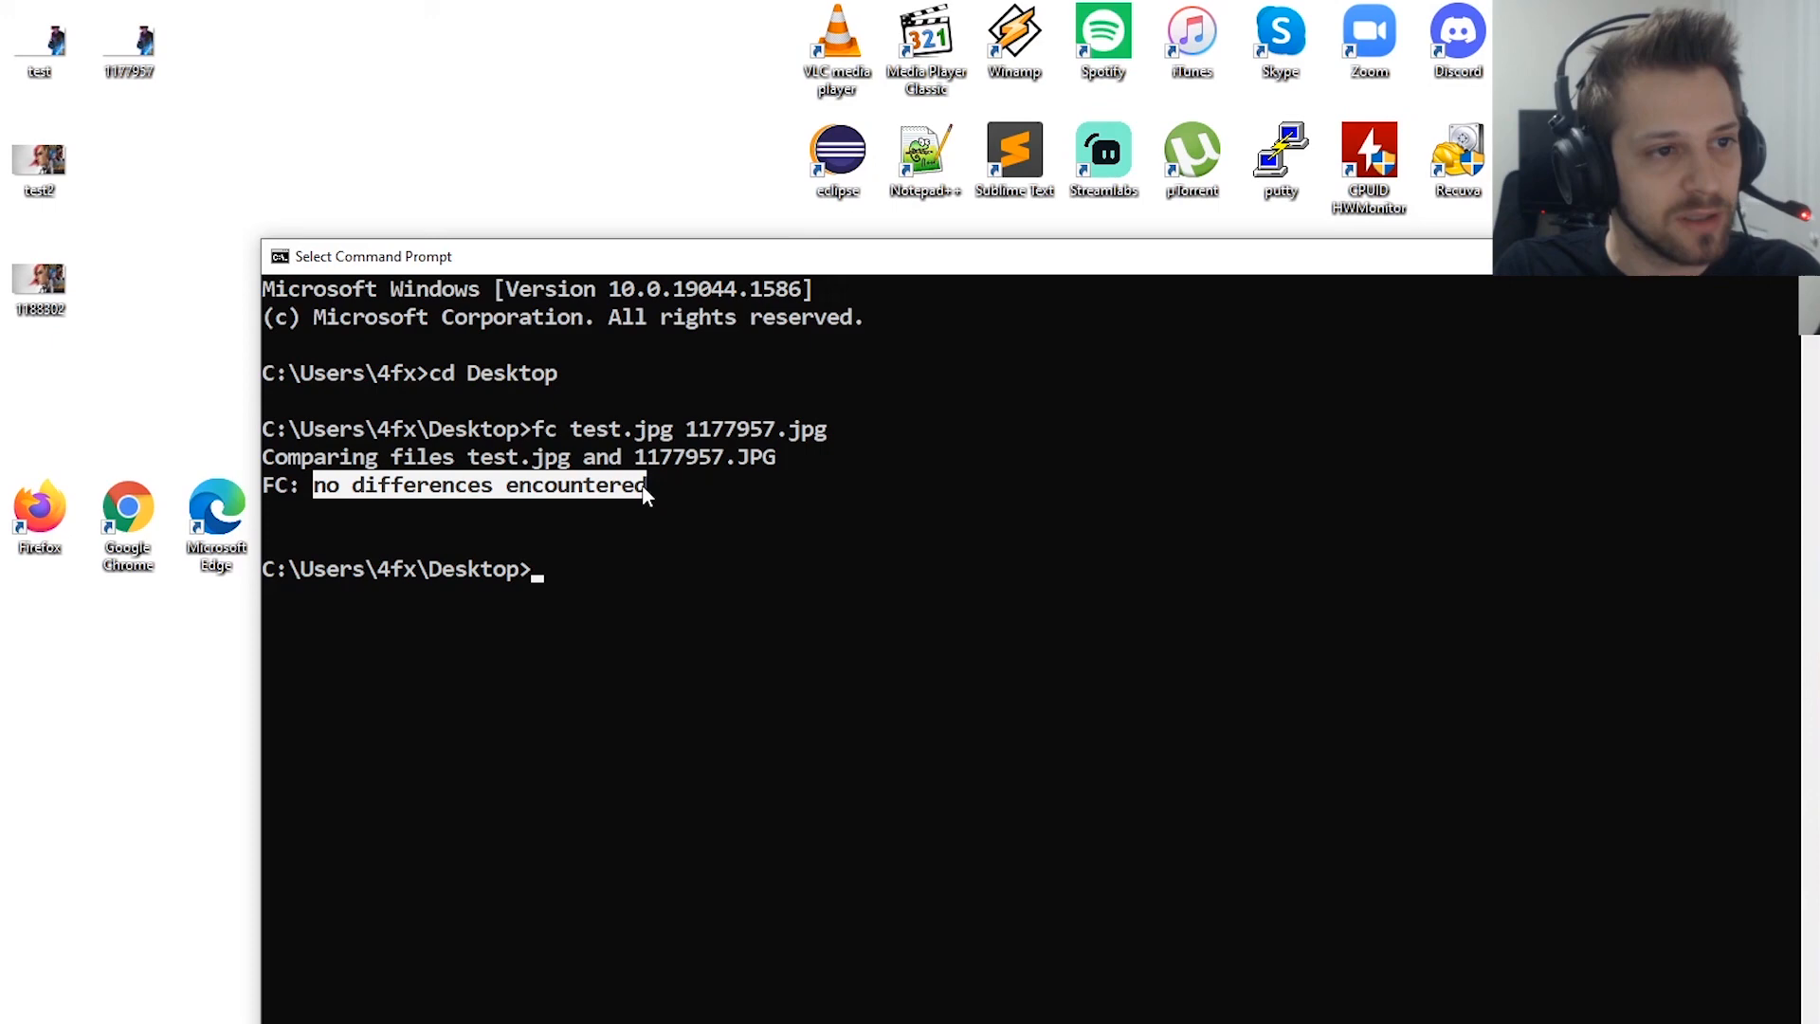
type("fc test2.jpg 1188")
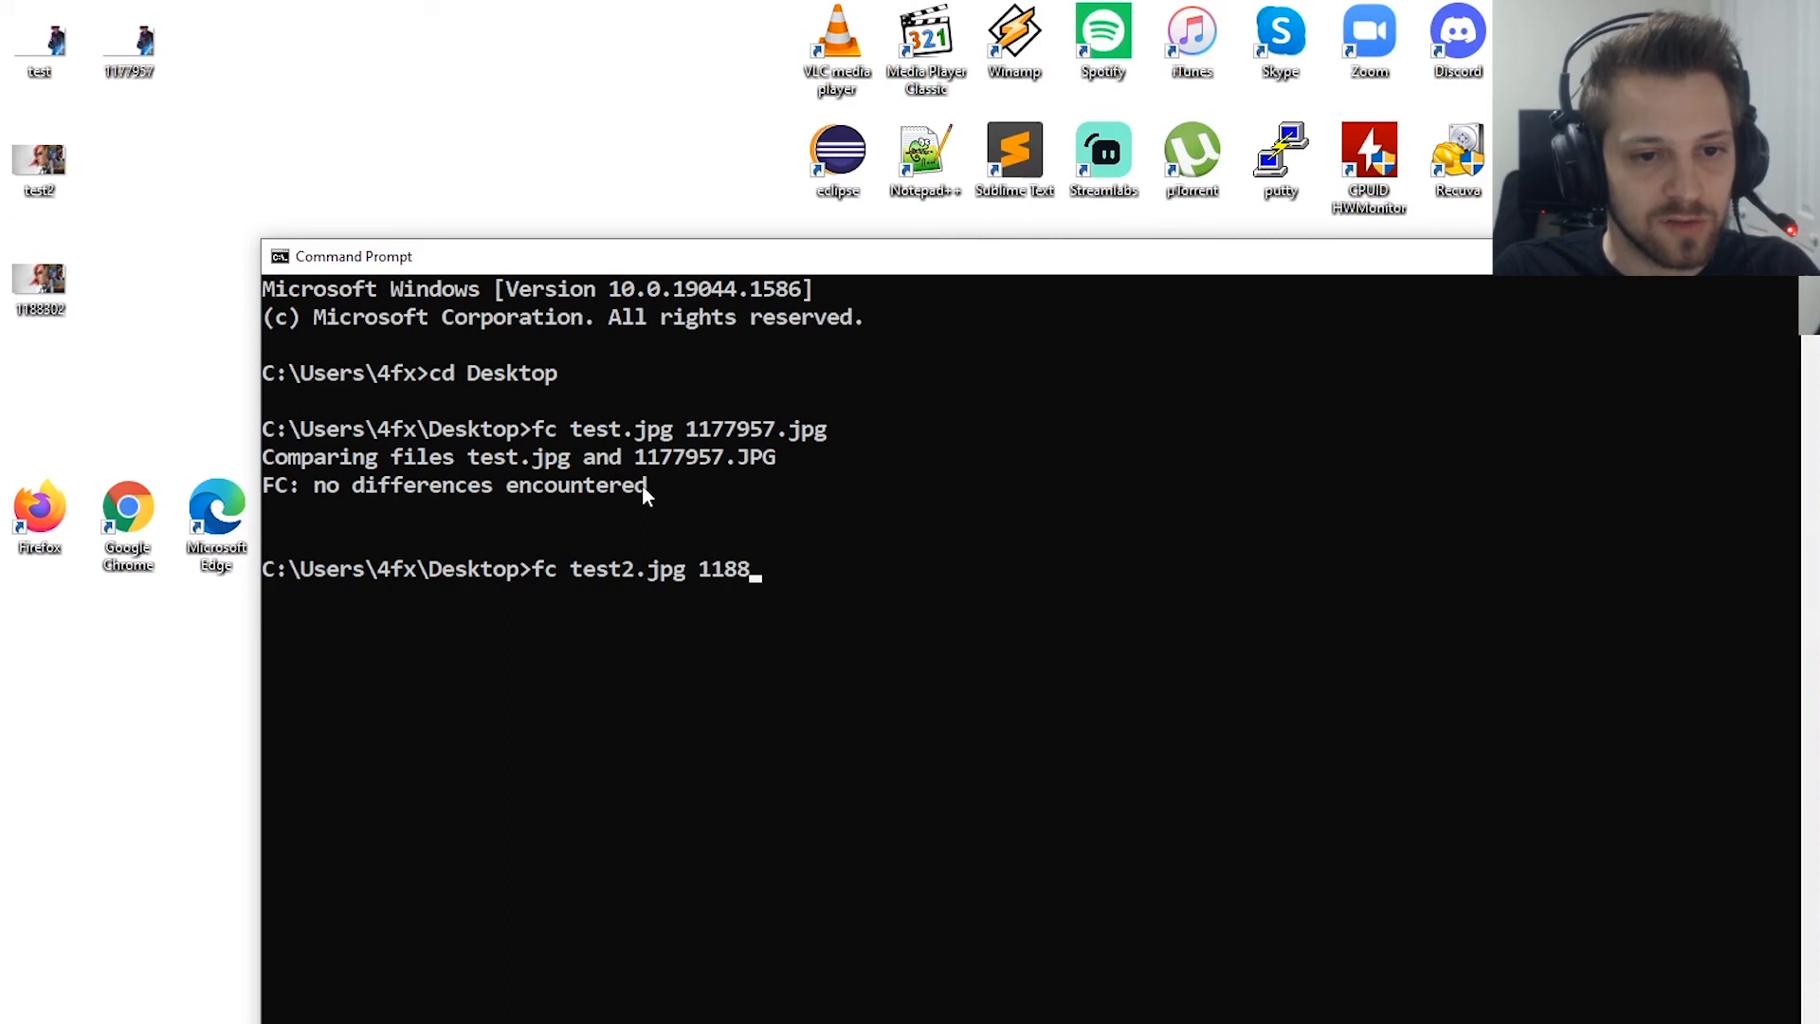
key("Enter")
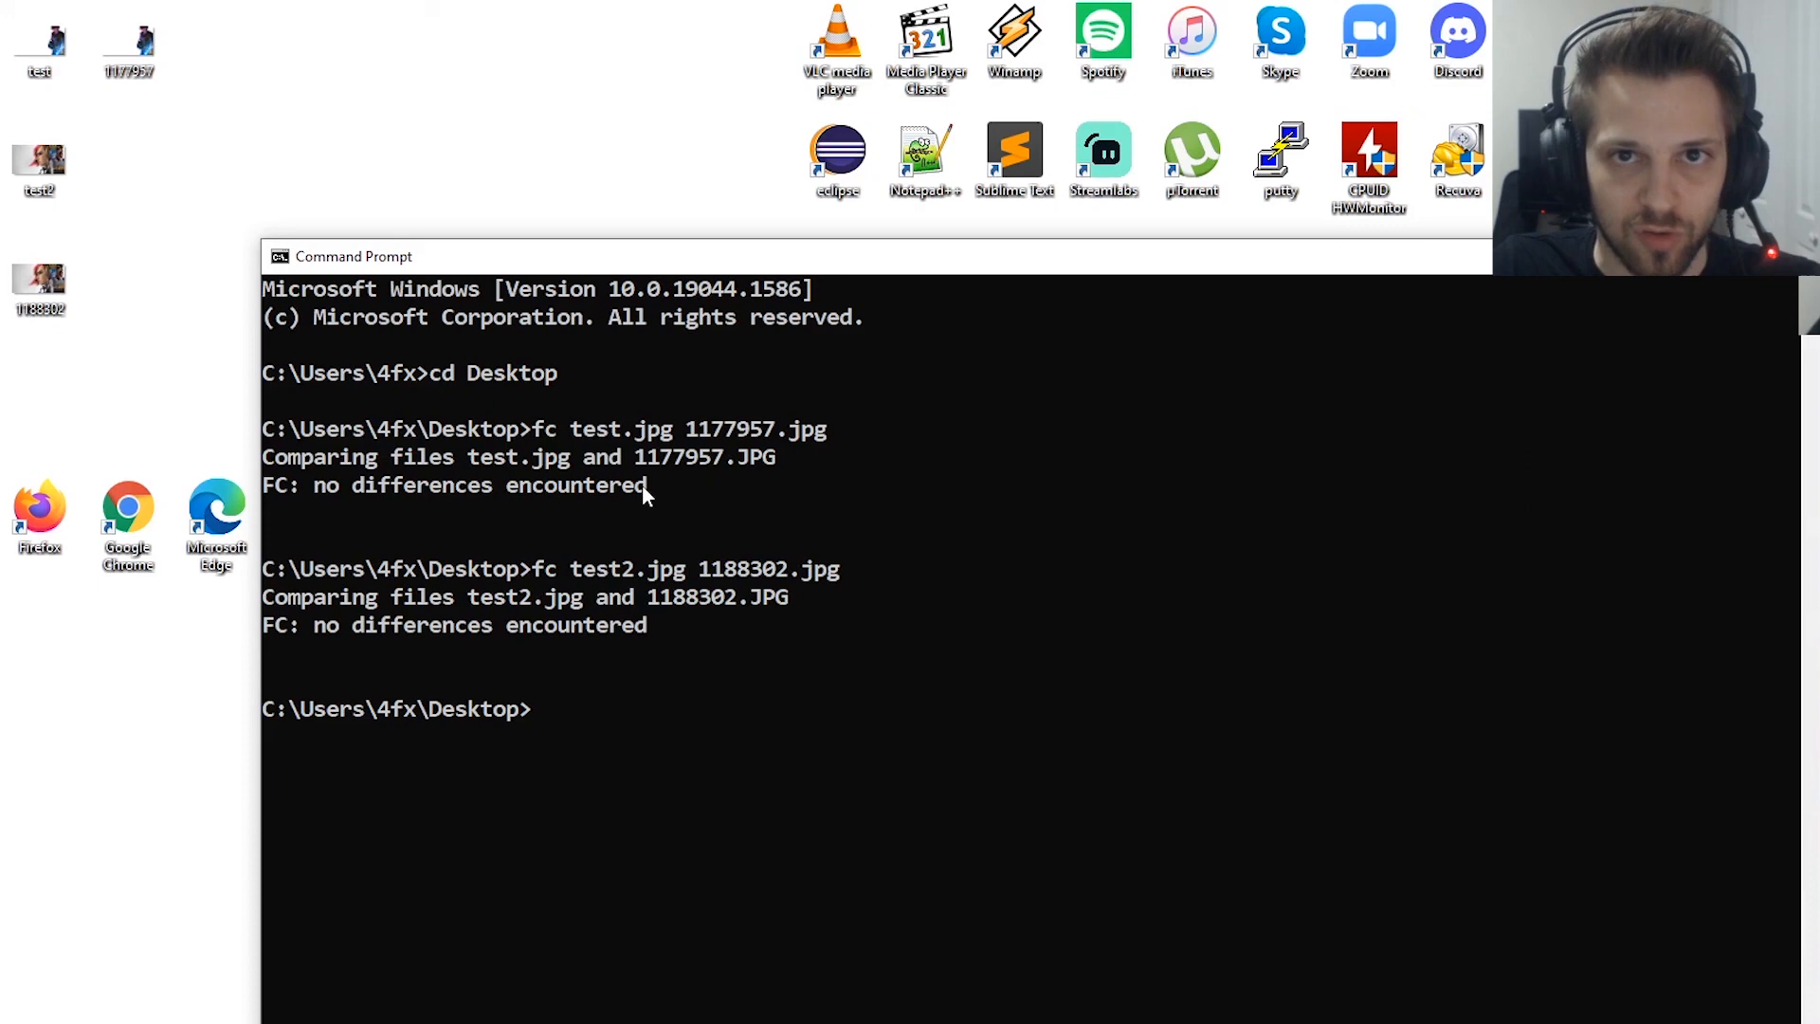